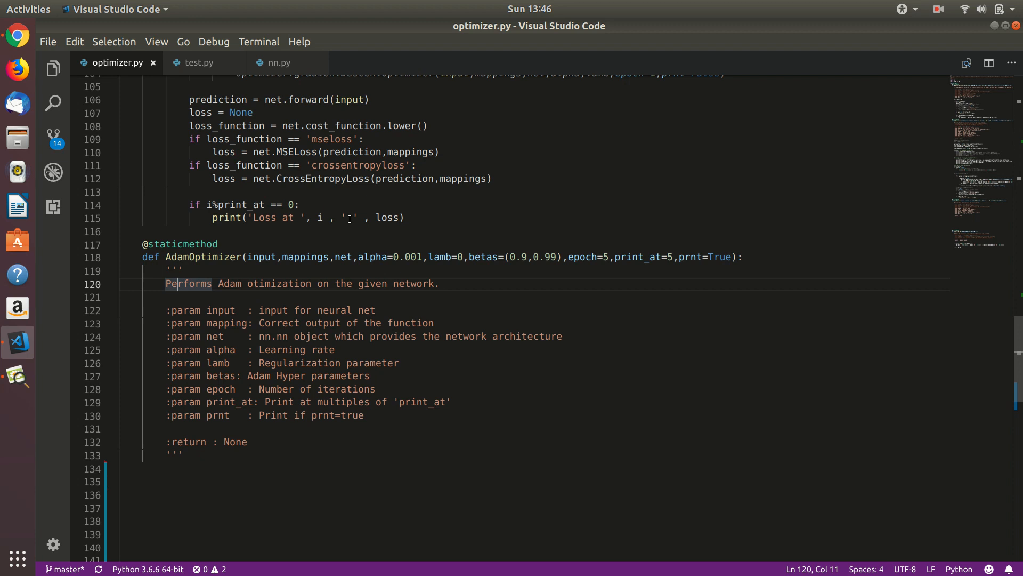
Step: Open adam.png in Image Viewer to read the Adam algorithm pseudocode
scroll(up, 3)
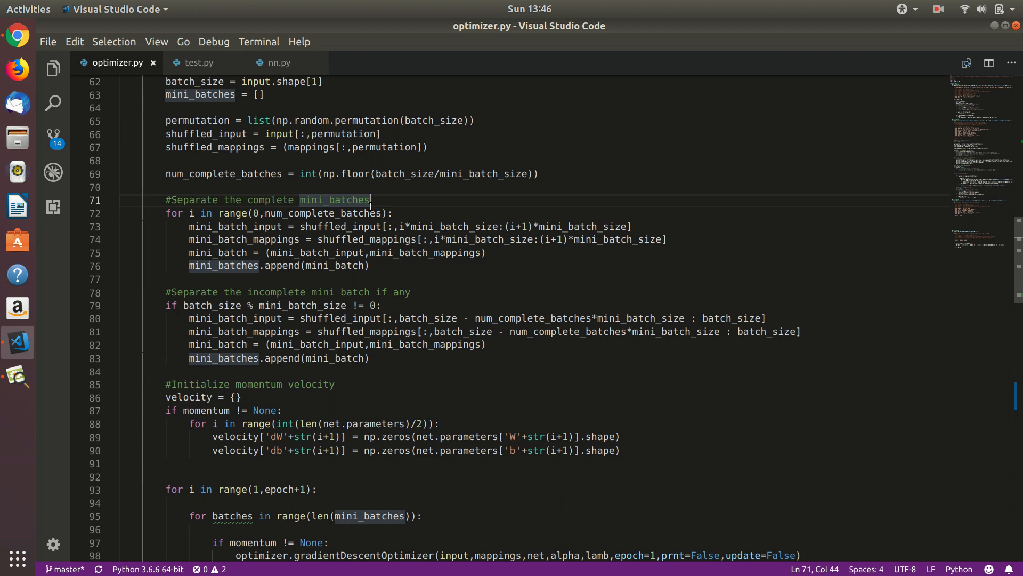
scroll(down, 3)
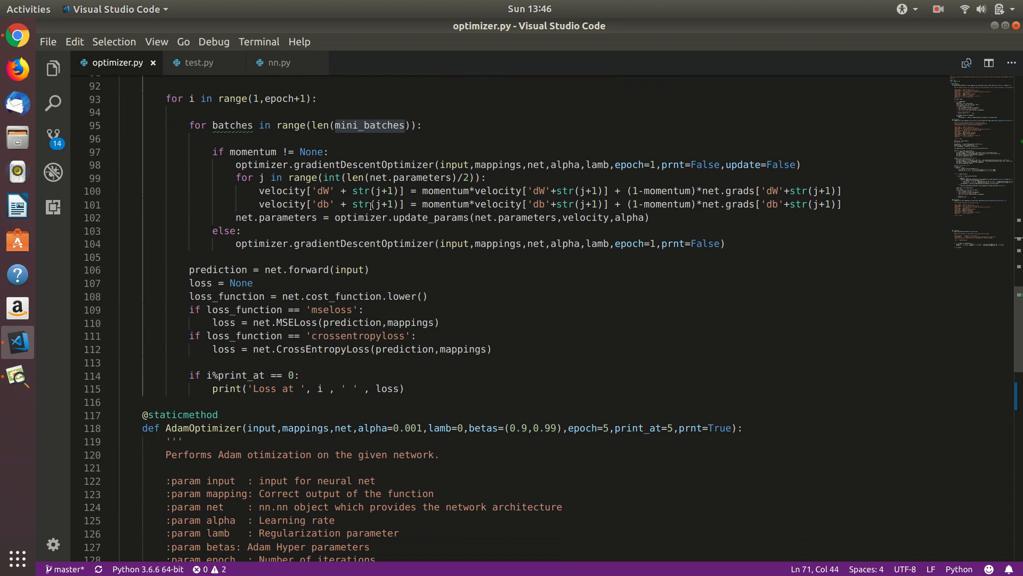
scroll(down, 3)
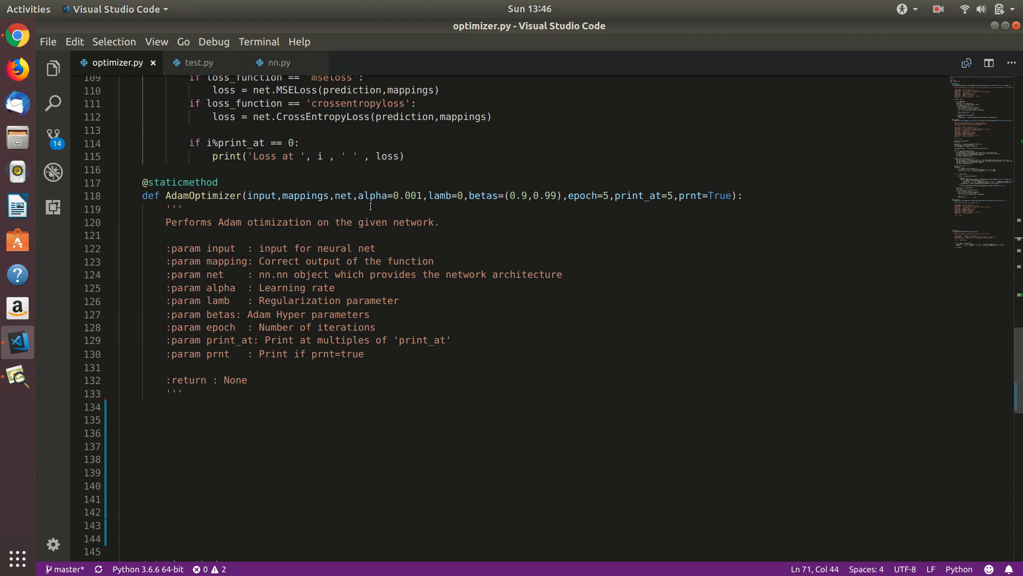
mouse_move(17, 377)
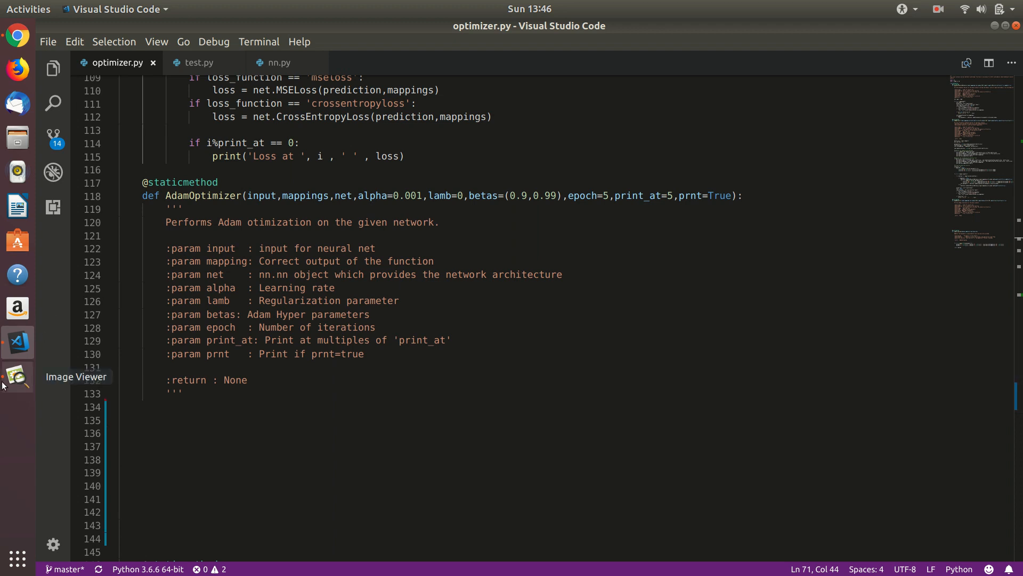
click(16, 377)
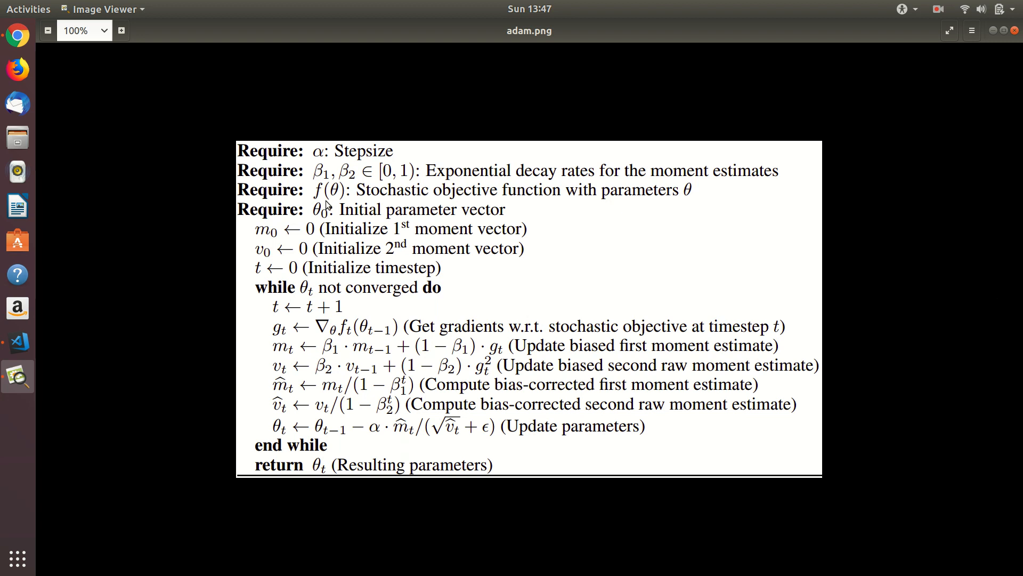
mouse_move(357, 203)
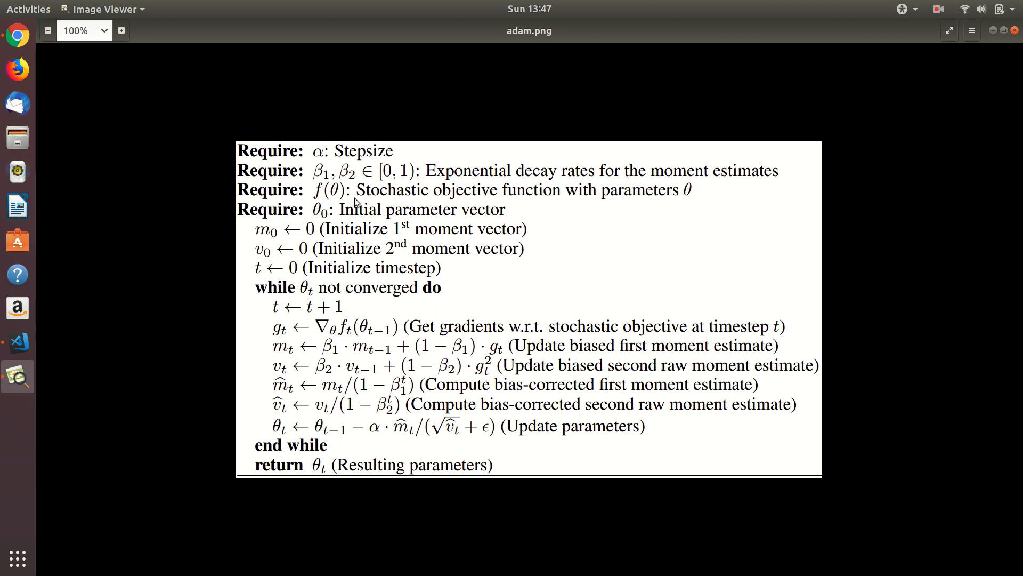
mouse_move(299, 220)
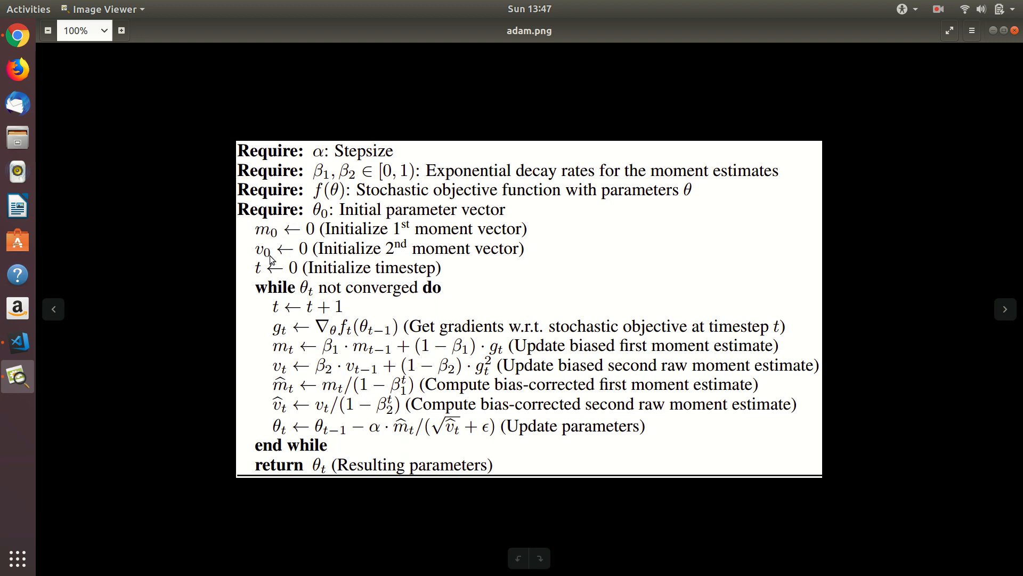
mouse_move(308, 353)
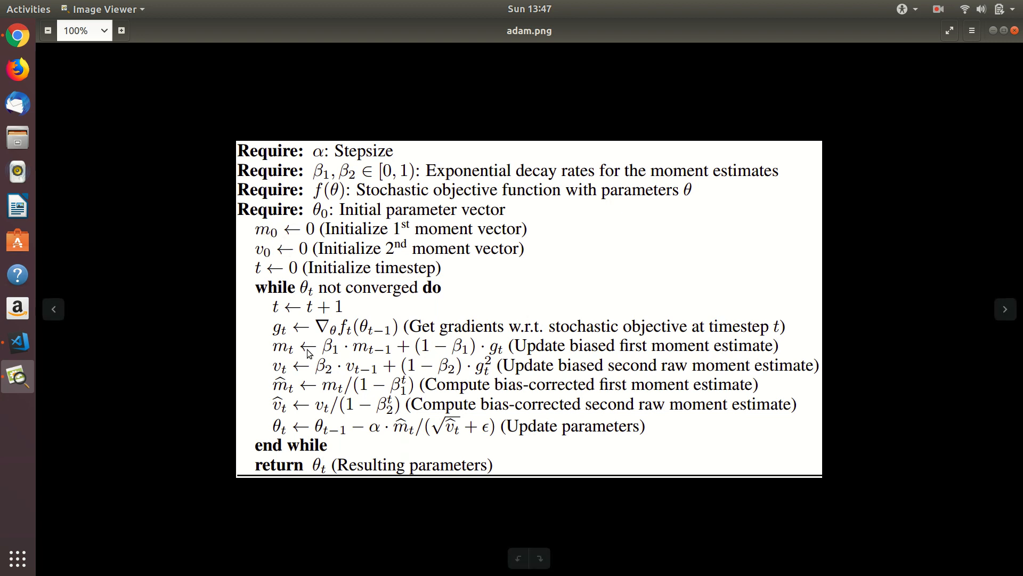
mouse_move(480, 361)
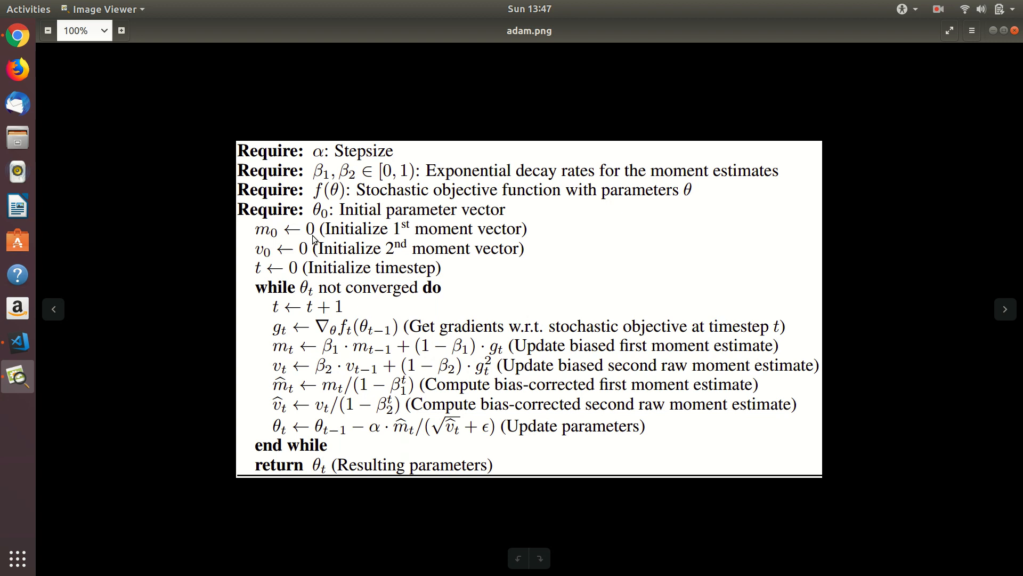
mouse_move(318, 277)
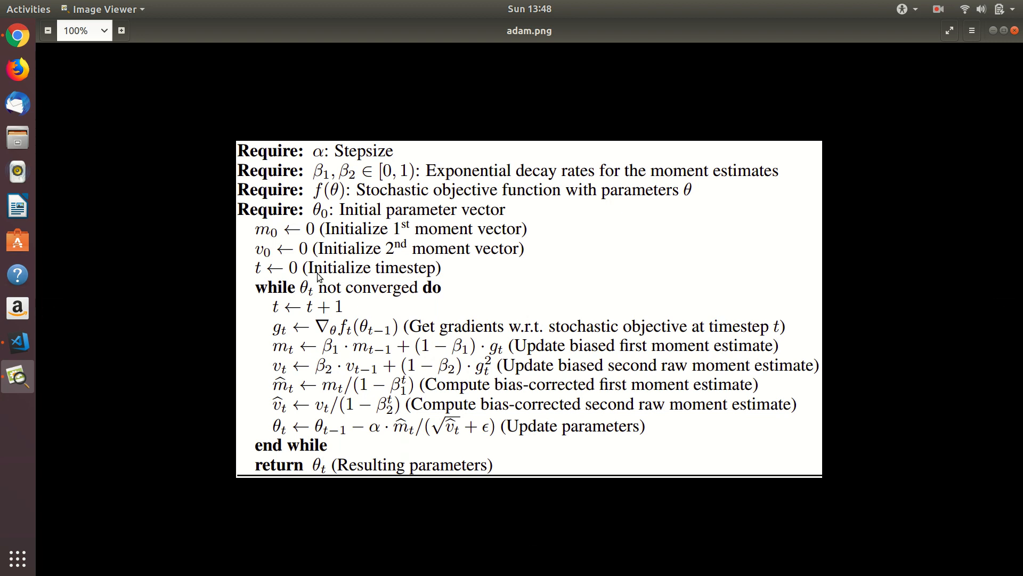
mouse_move(274, 299)
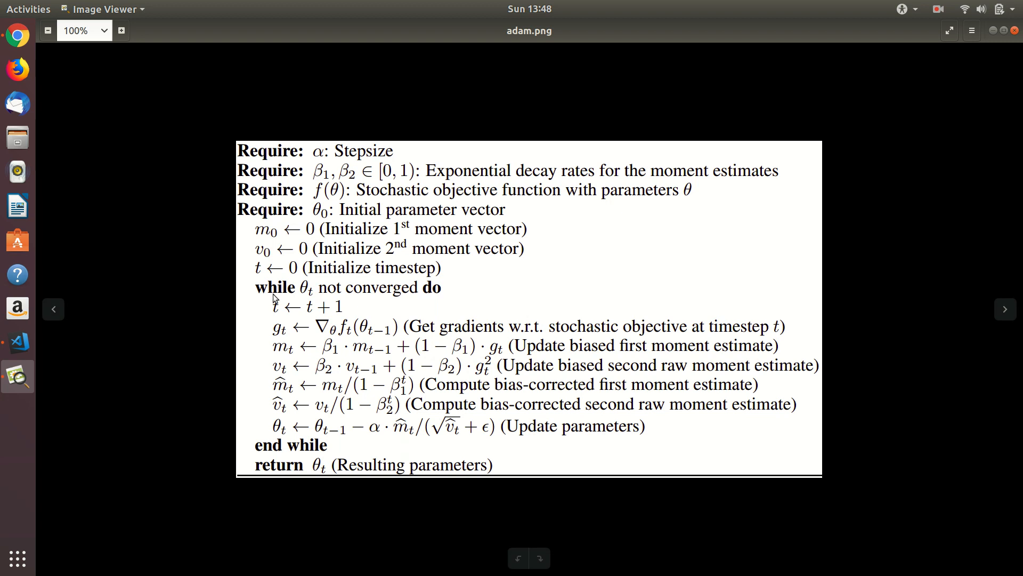
mouse_move(306, 312)
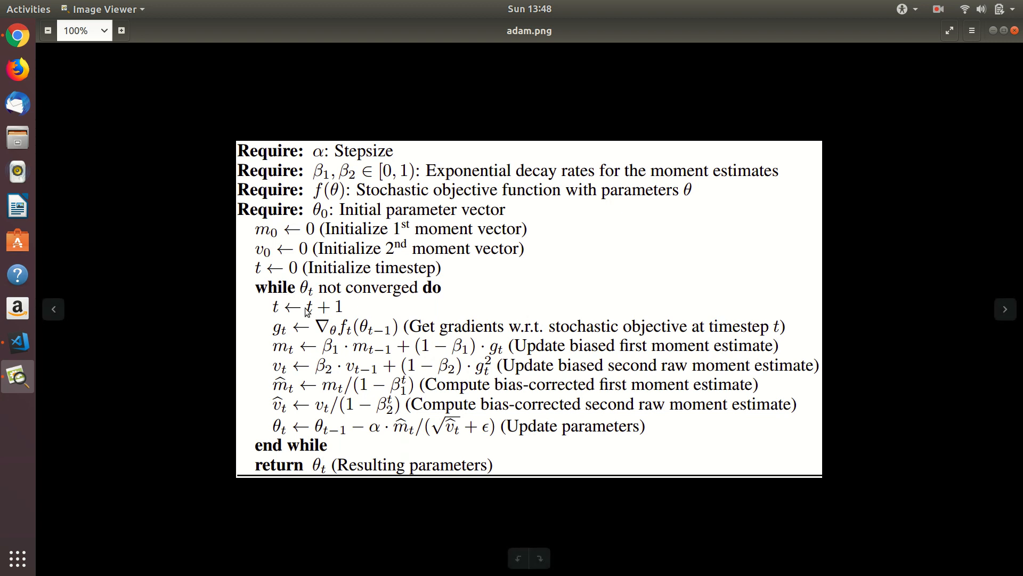
mouse_move(279, 301)
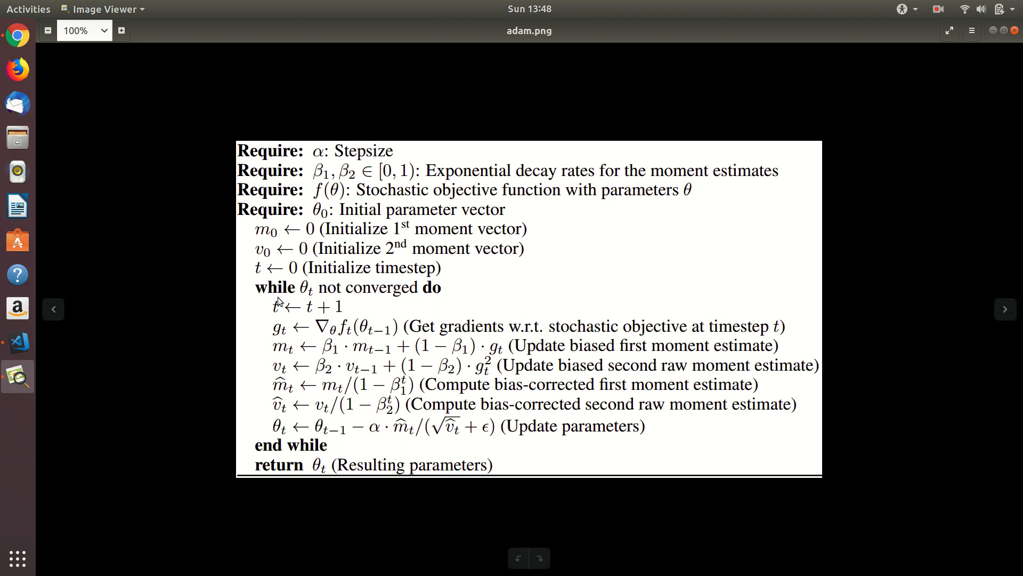
mouse_move(293, 346)
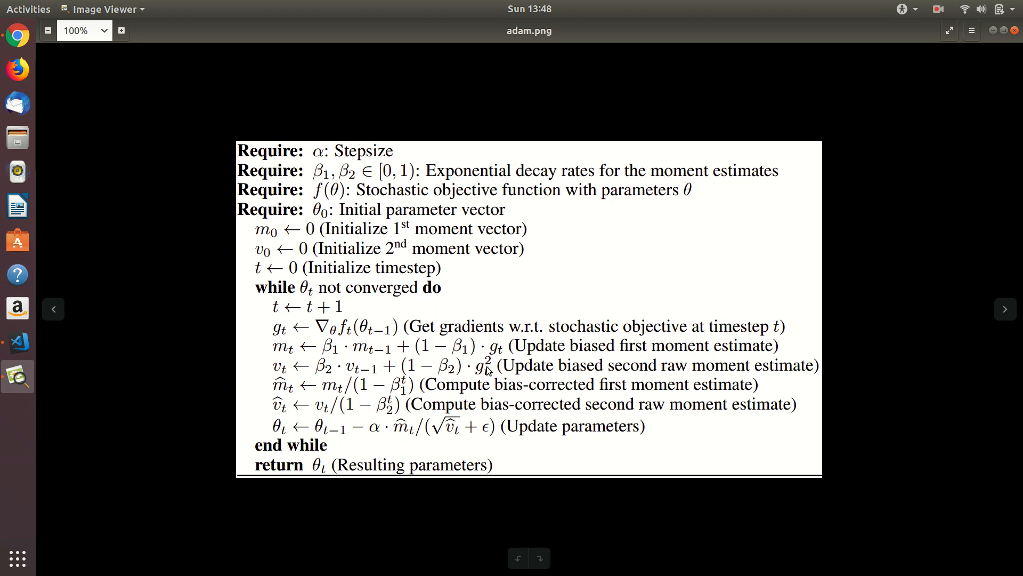
mouse_move(486, 371)
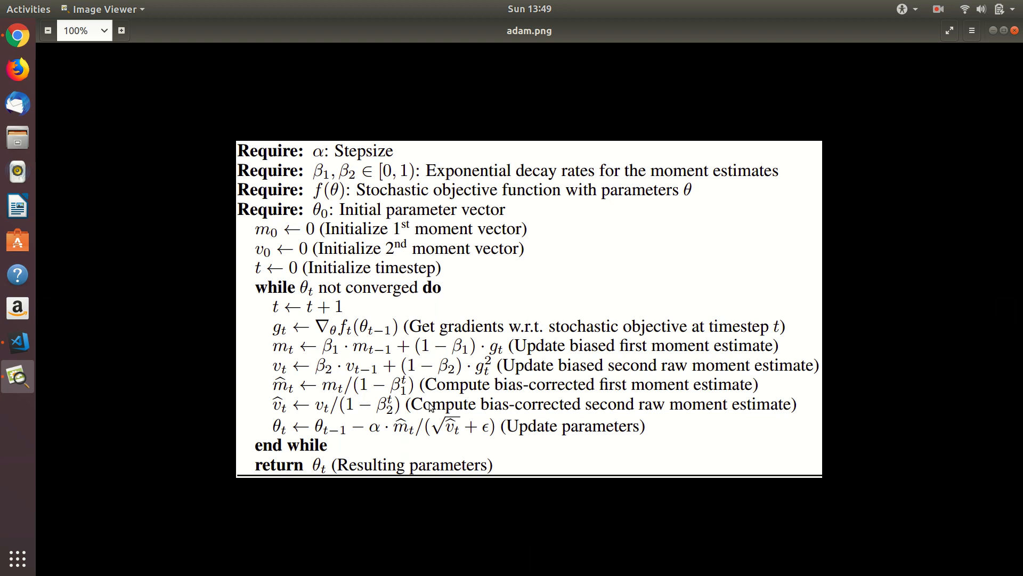
mouse_move(328, 453)
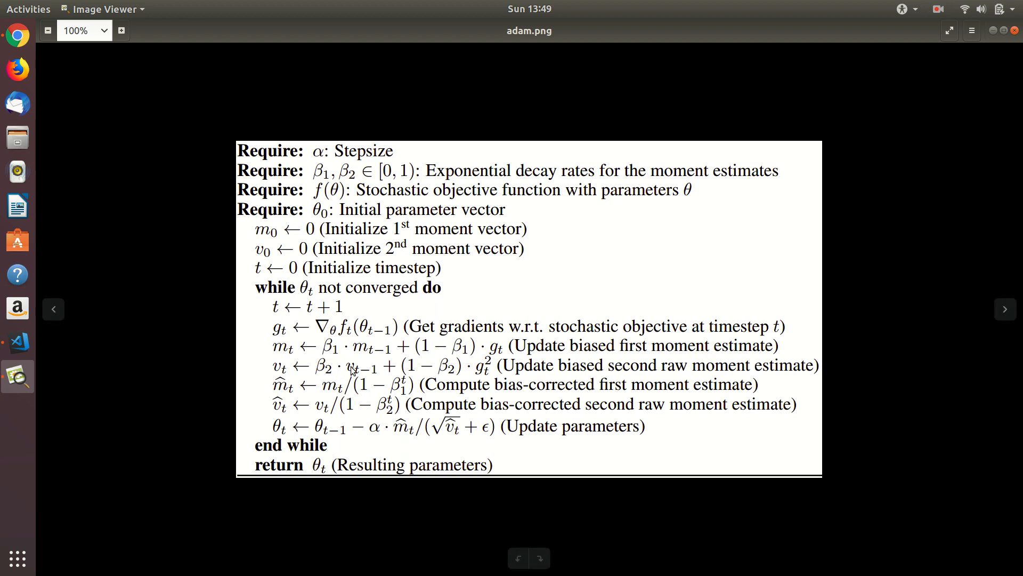
mouse_move(372, 445)
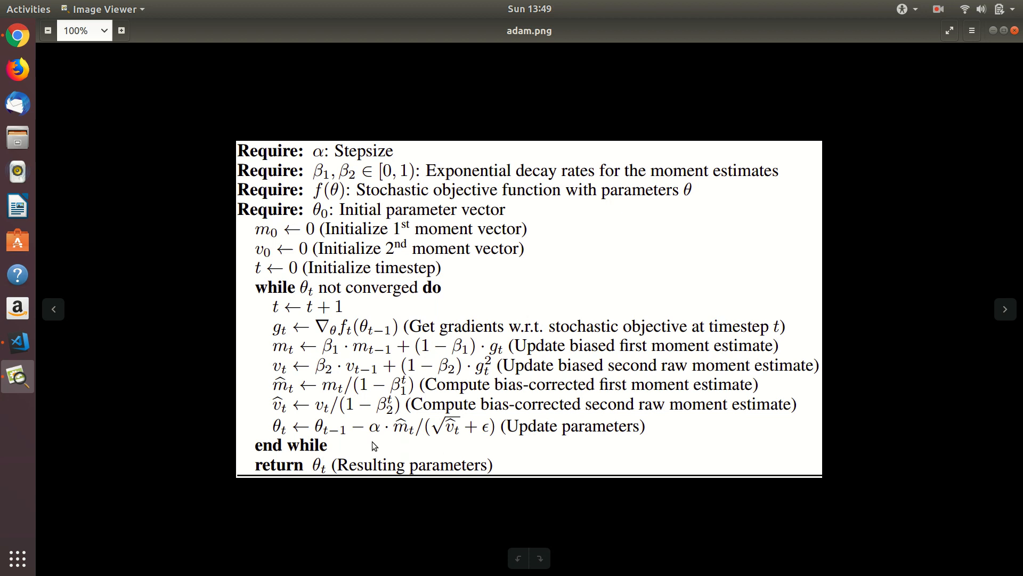
mouse_move(430, 443)
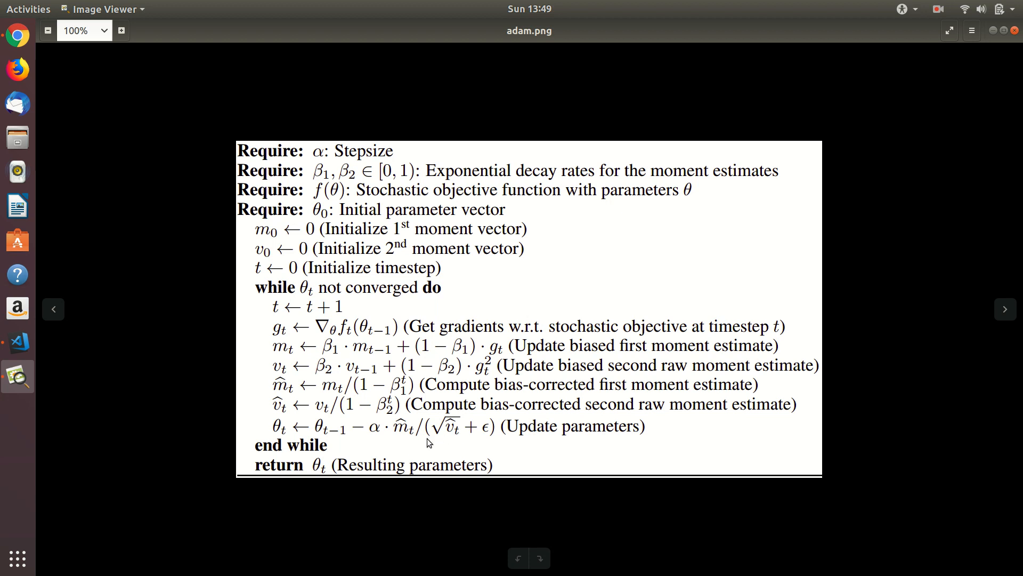
mouse_move(382, 452)
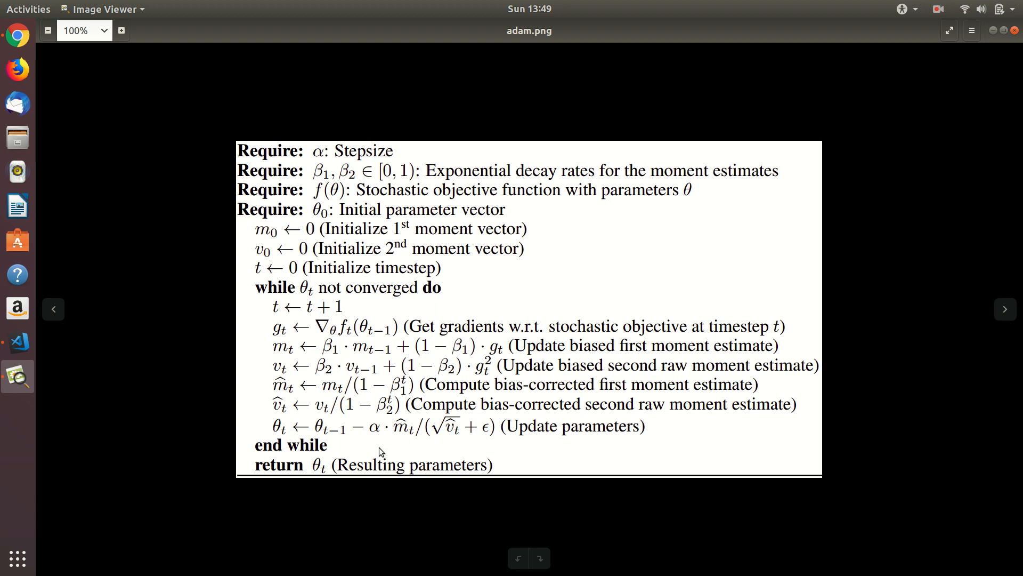
mouse_move(413, 432)
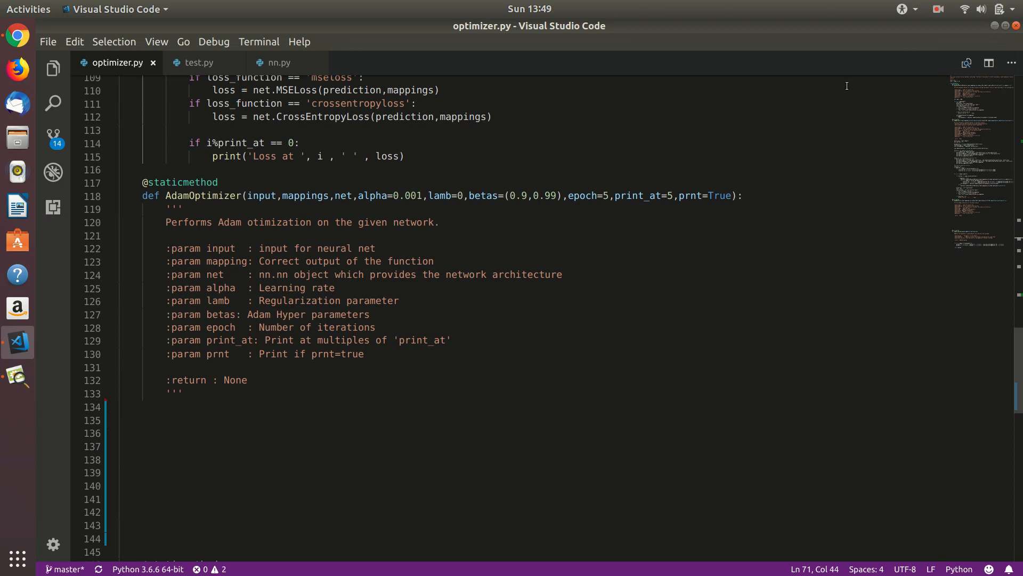
mouse_move(426, 164)
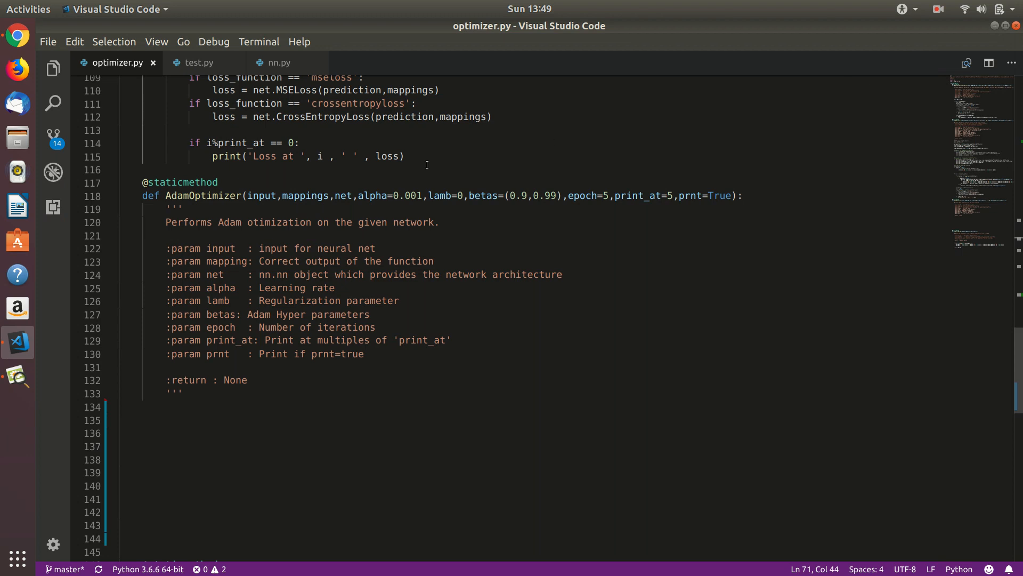
mouse_move(221, 189)
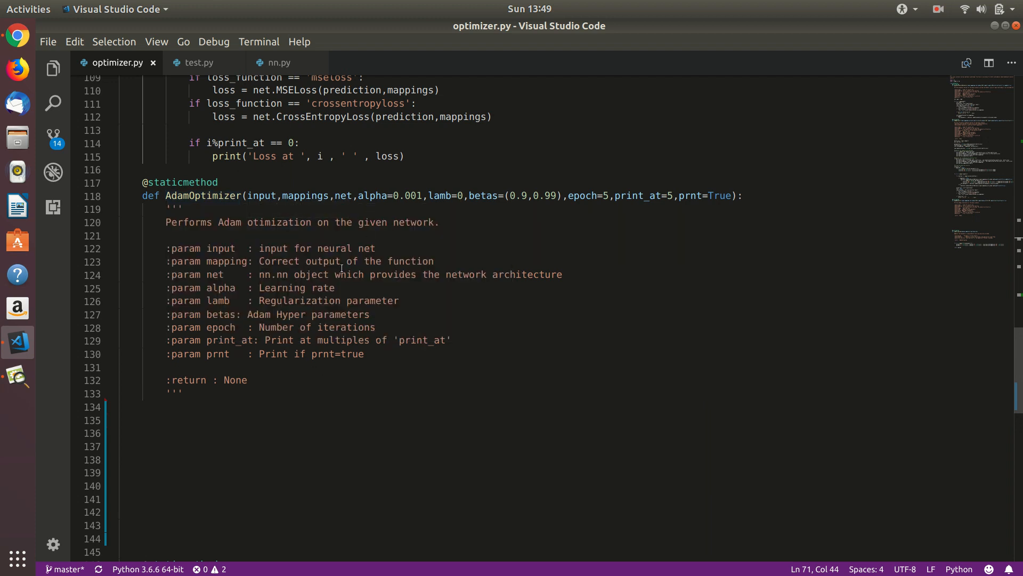
mouse_move(392, 274)
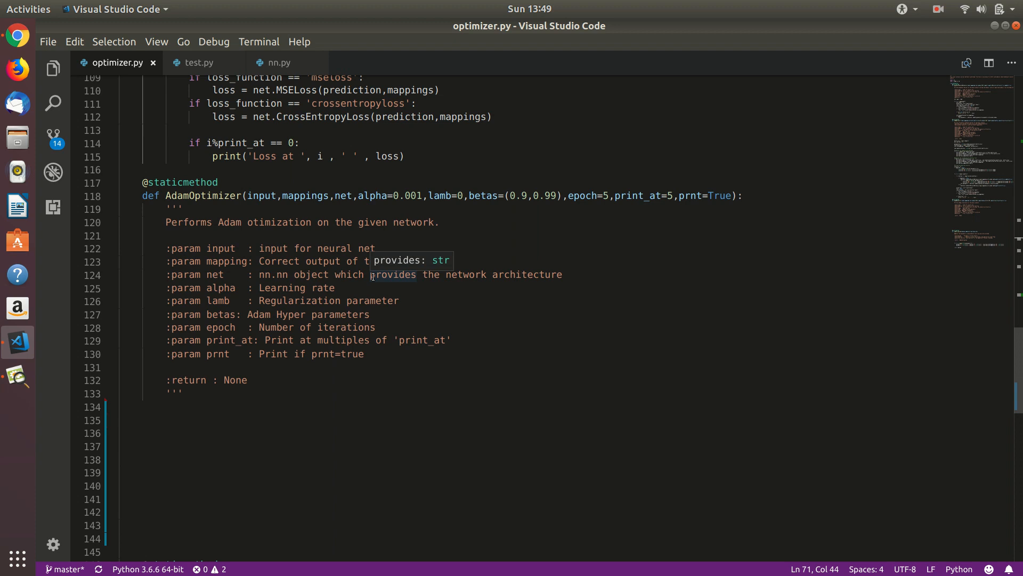
mouse_move(509, 207)
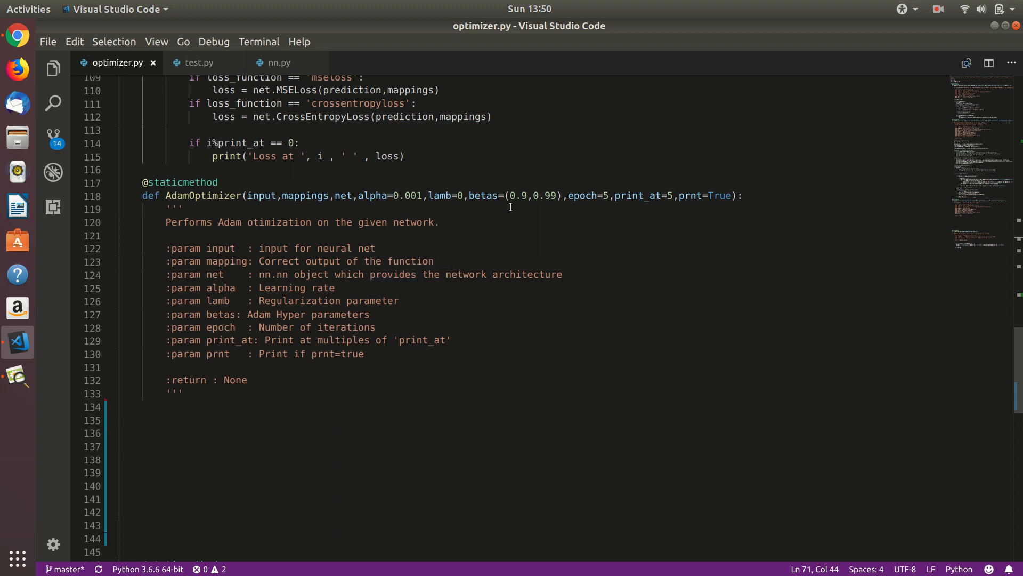
mouse_move(564, 215)
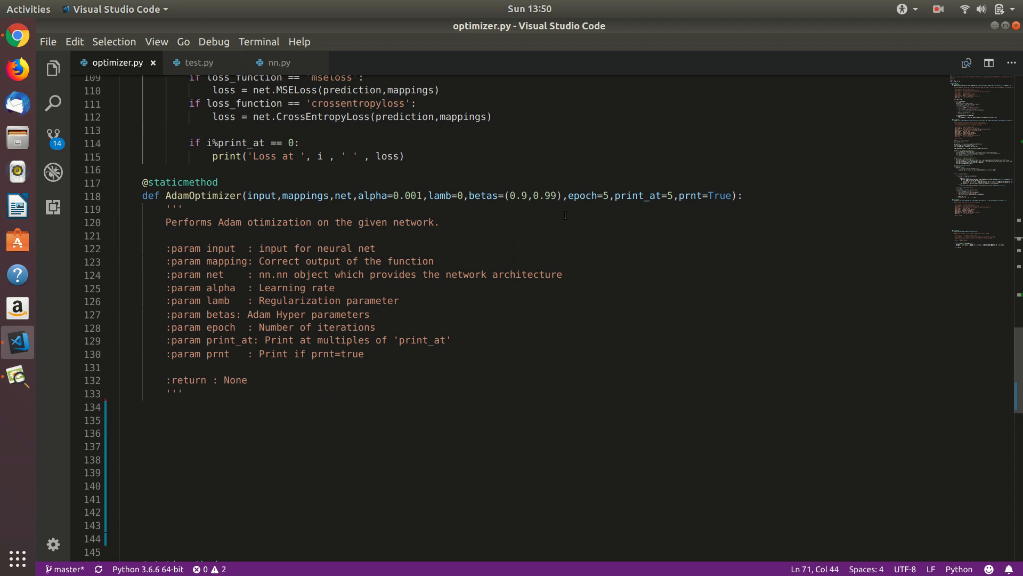
mouse_move(511, 243)
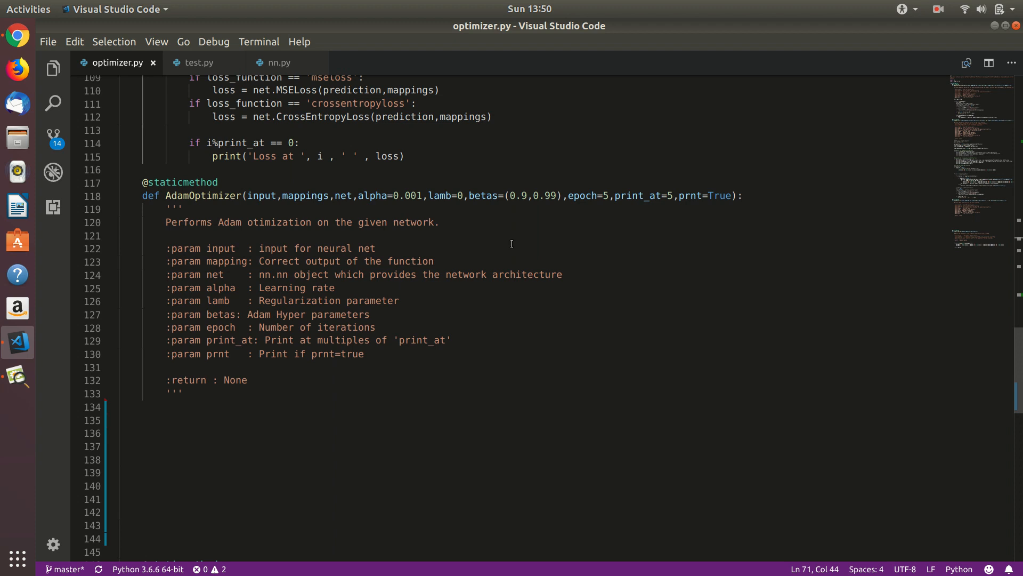
Step: Add batch_size = input.shape[1] below the AdamOptimizer docstring
click(292, 419)
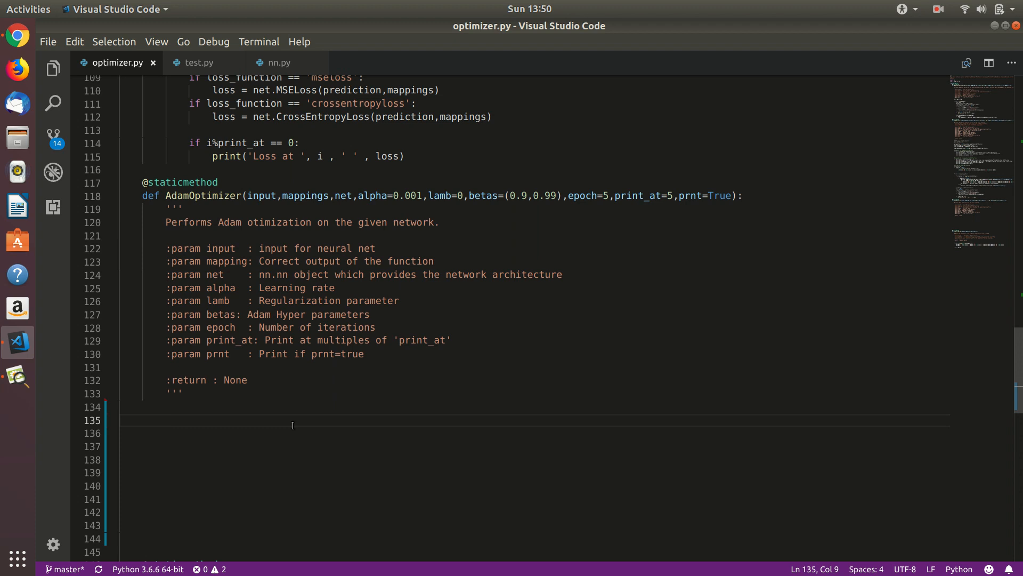
click(142, 182)
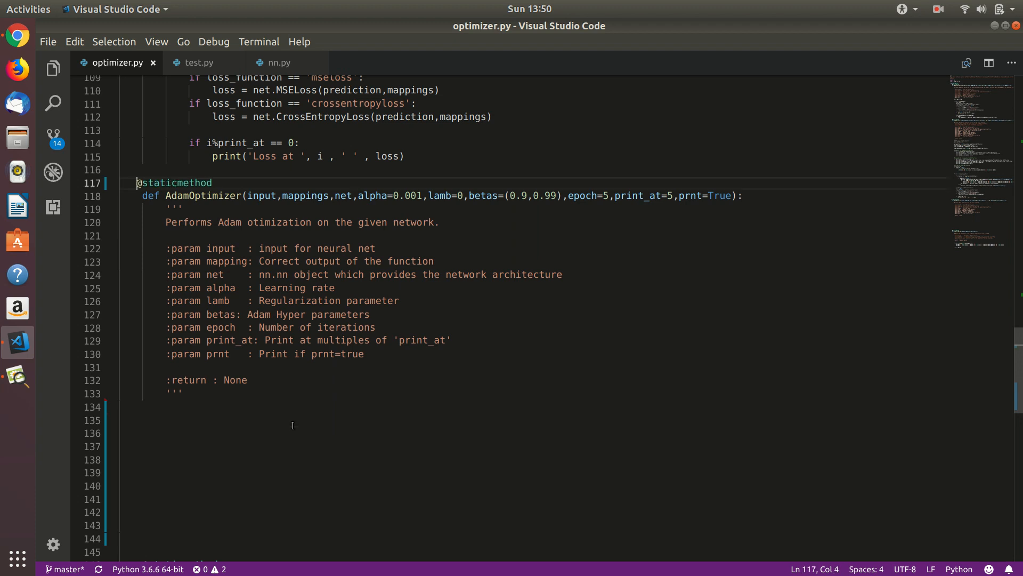
text(batch_size = input.shape[1])
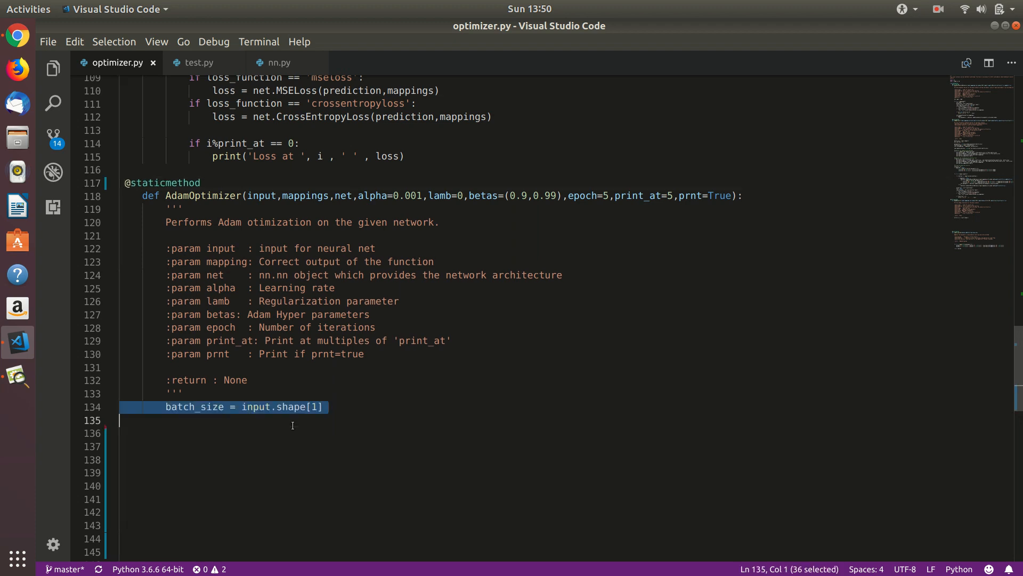
click(128, 182)
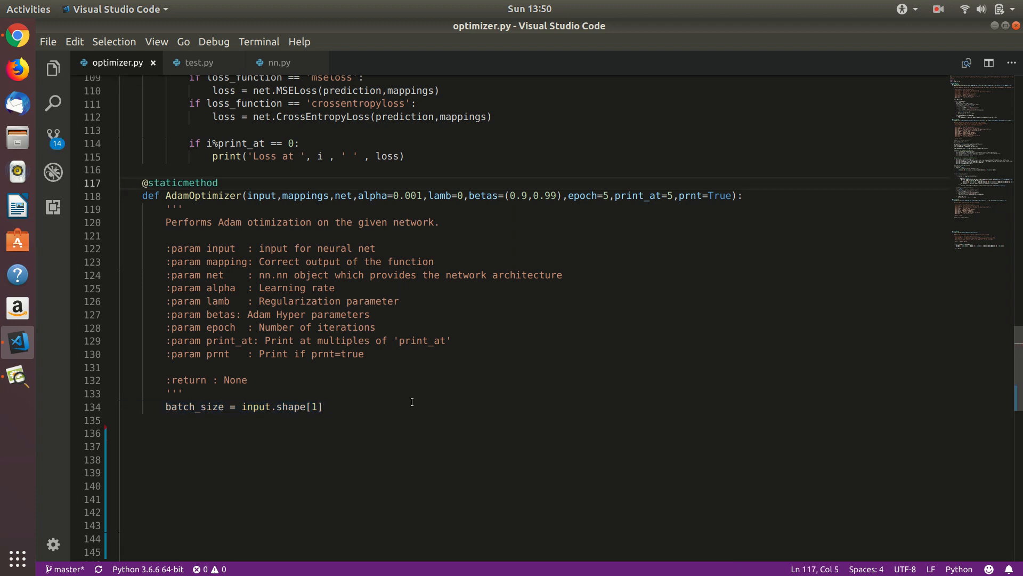
click(322, 406)
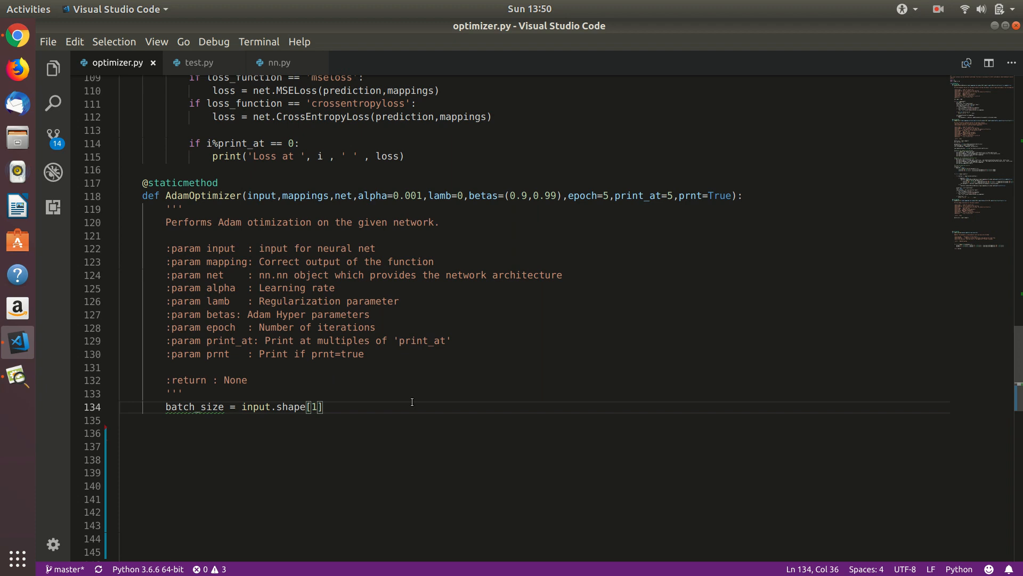
Step: Initialize velocity and square dicts with np.zeros per layer, and begin the epoch loop
click(134, 183)
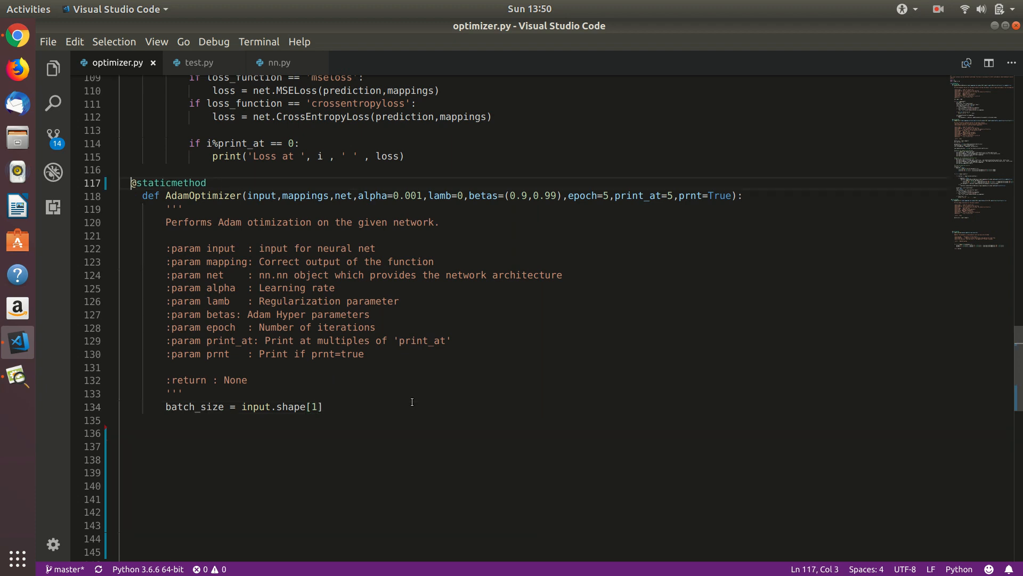
text(velocity, square = {},{})
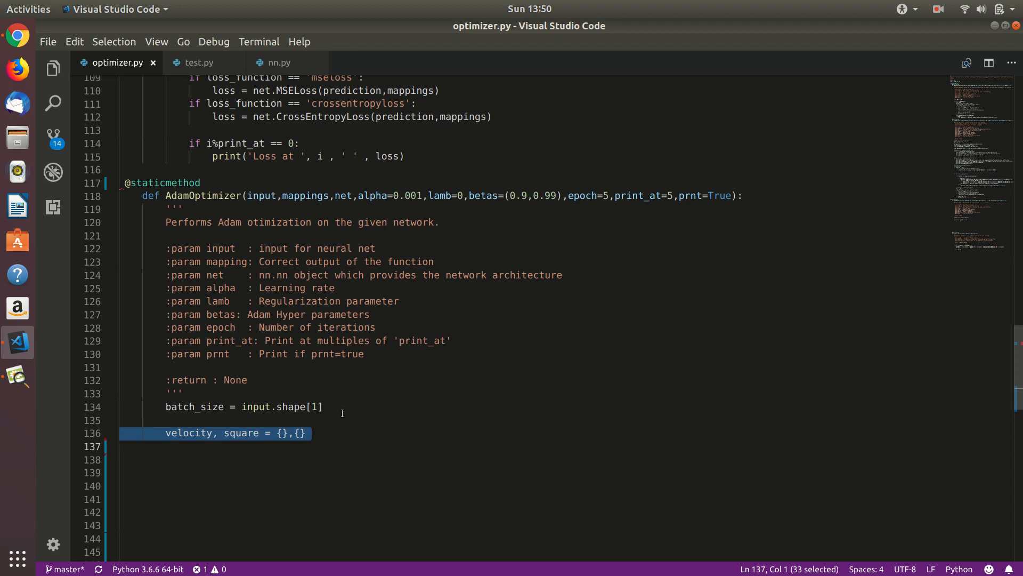
scroll(down, 3)
text(for i in range(int(len(net.parameters)/2)):)
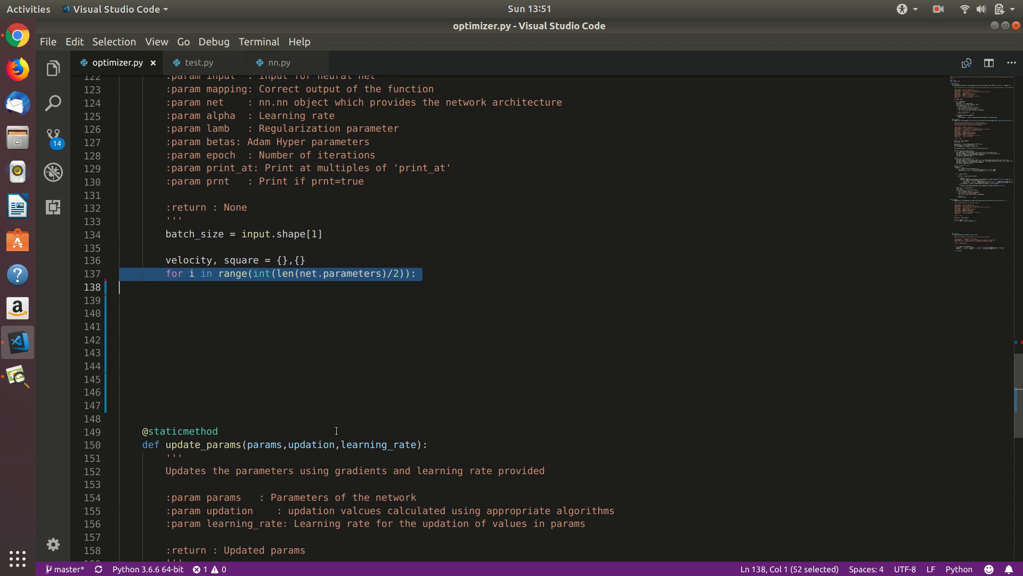
text(velocity['dW'+str(i+1)] = np.zeros(net.parameters['W'+str(i+1)].shape))
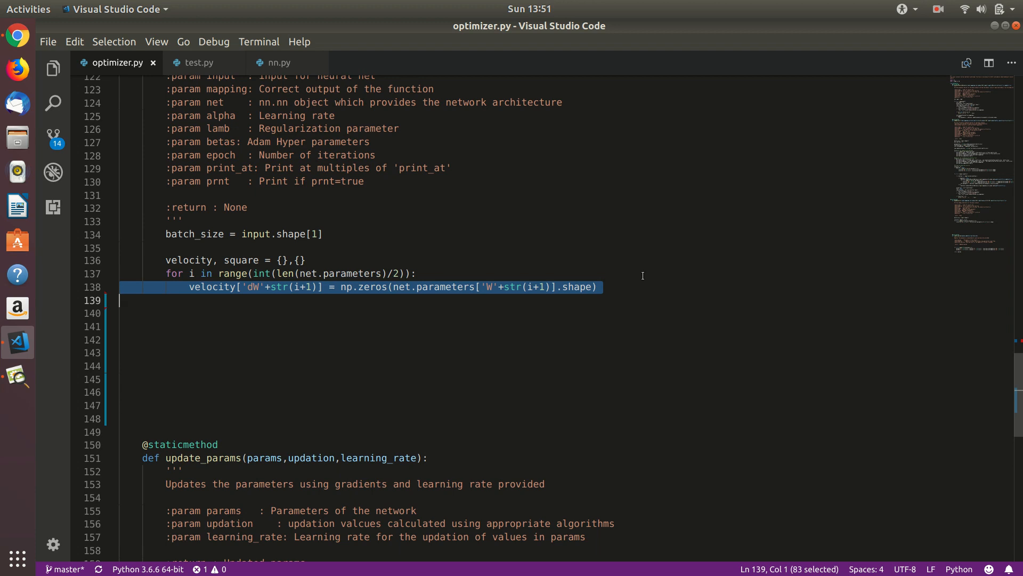
text(velocity['db'+str(i+1)] = np.zeros(net.parameters['b'+str(i+1)].shape))
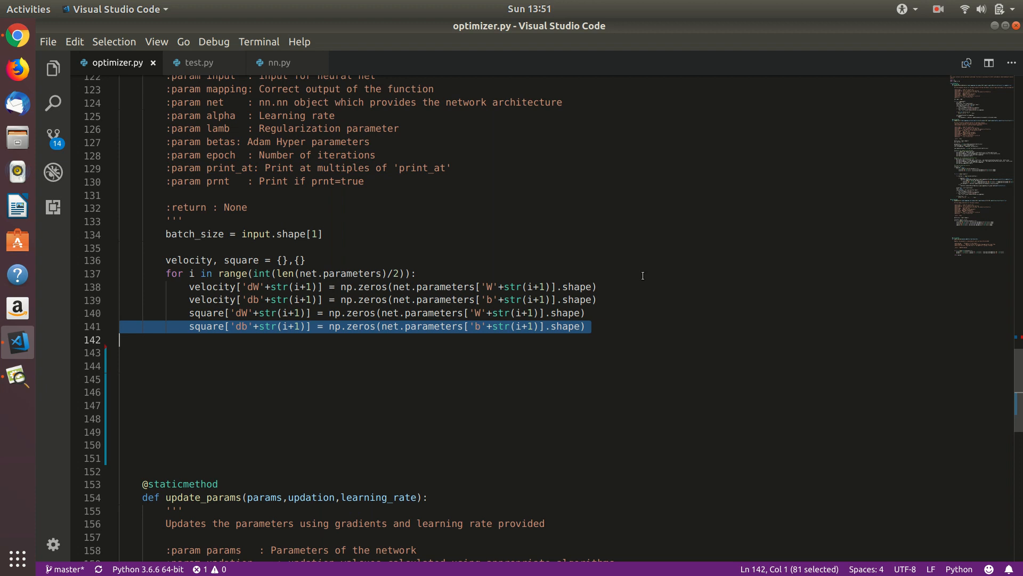
text(for i in range(1,epoch+1):)
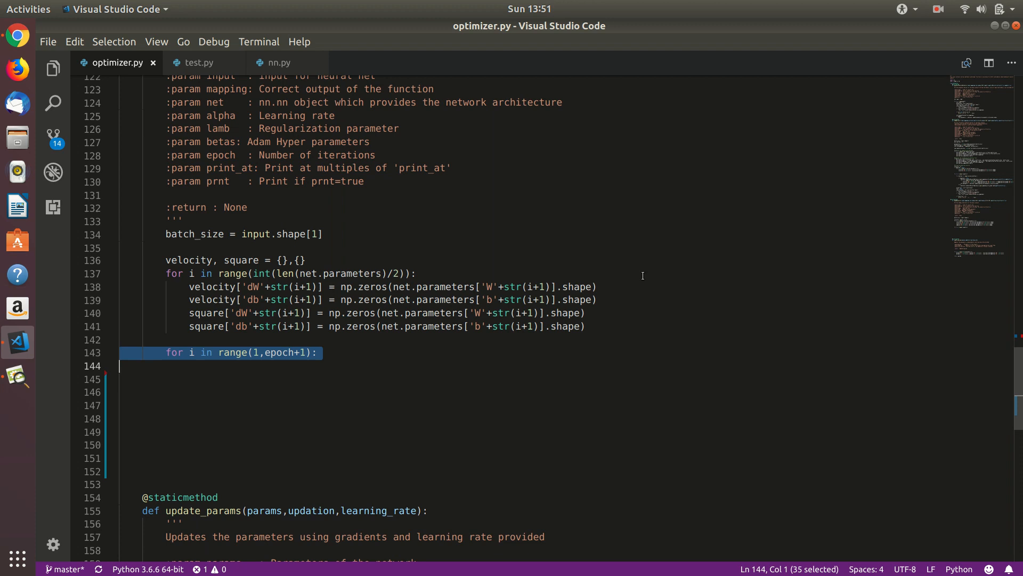
Step: Call gradientDescentOptimizer with epoch=1, prnt=False, update=False inside the epoch loop
text(optimizer.gradientDescentOptimizer(input,mappings,net,lamb,epoch=1,prnt=False,update=False))
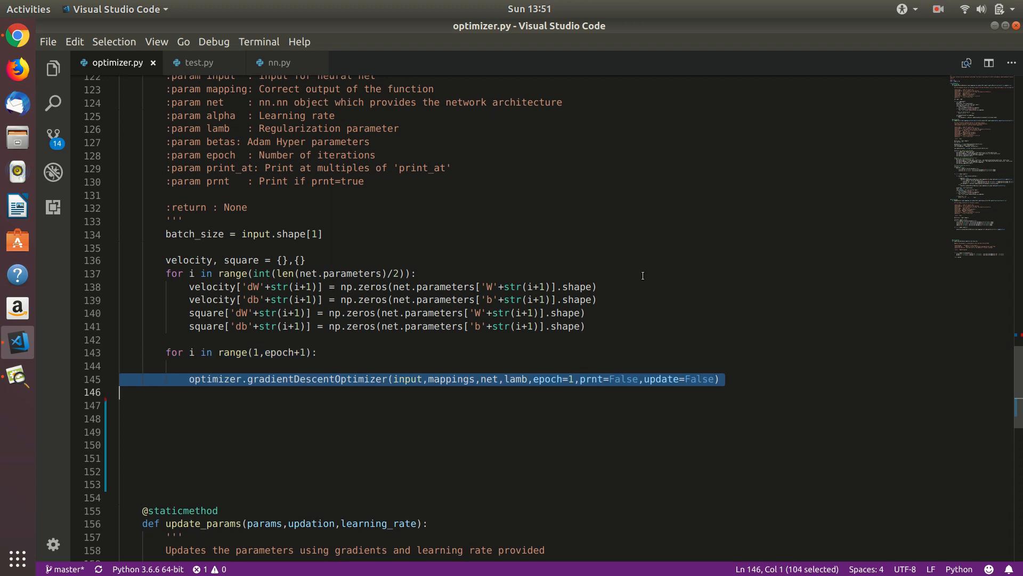
mouse_move(741, 386)
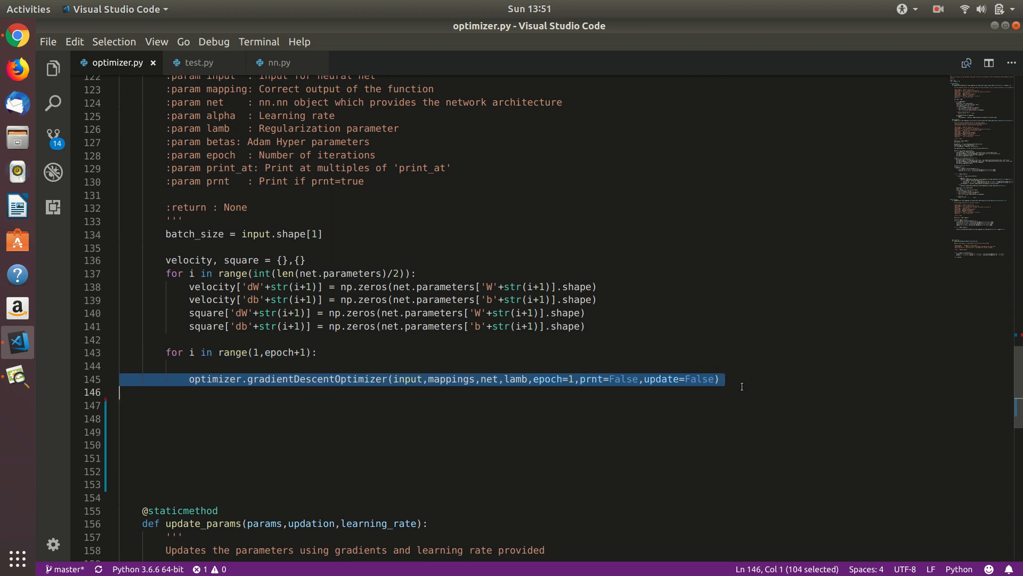
mouse_move(621, 378)
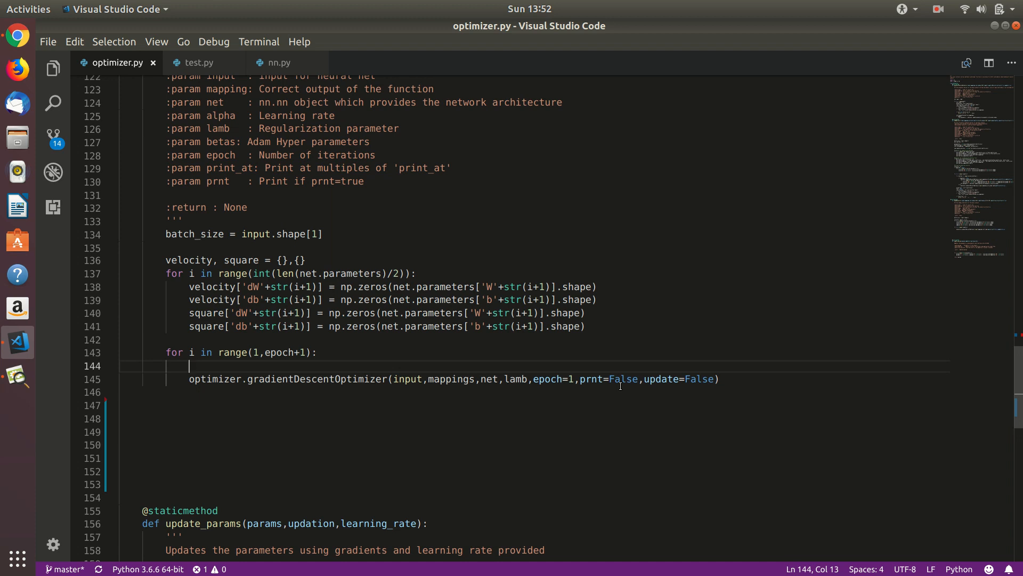
mouse_move(209, 357)
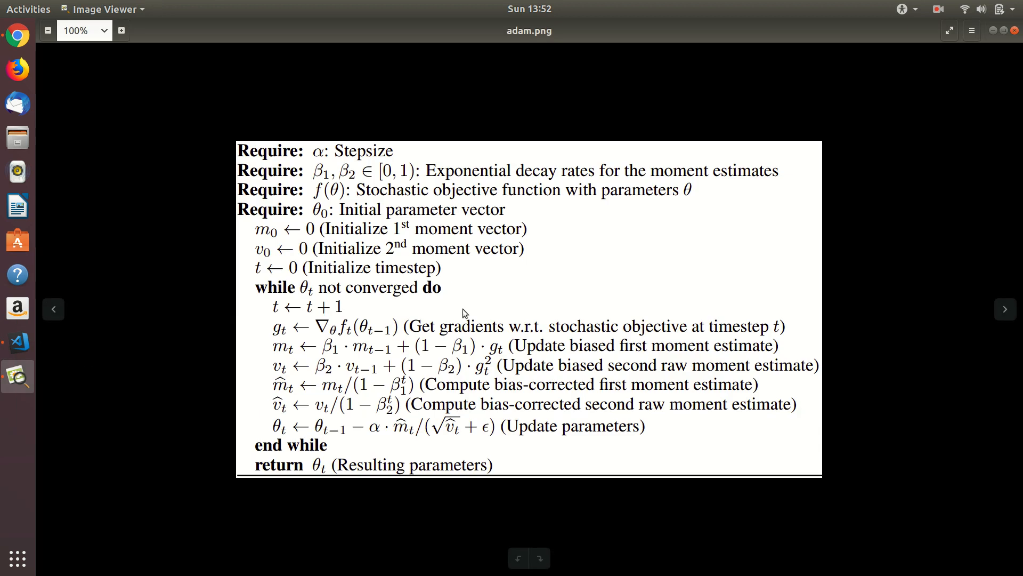
mouse_move(343, 348)
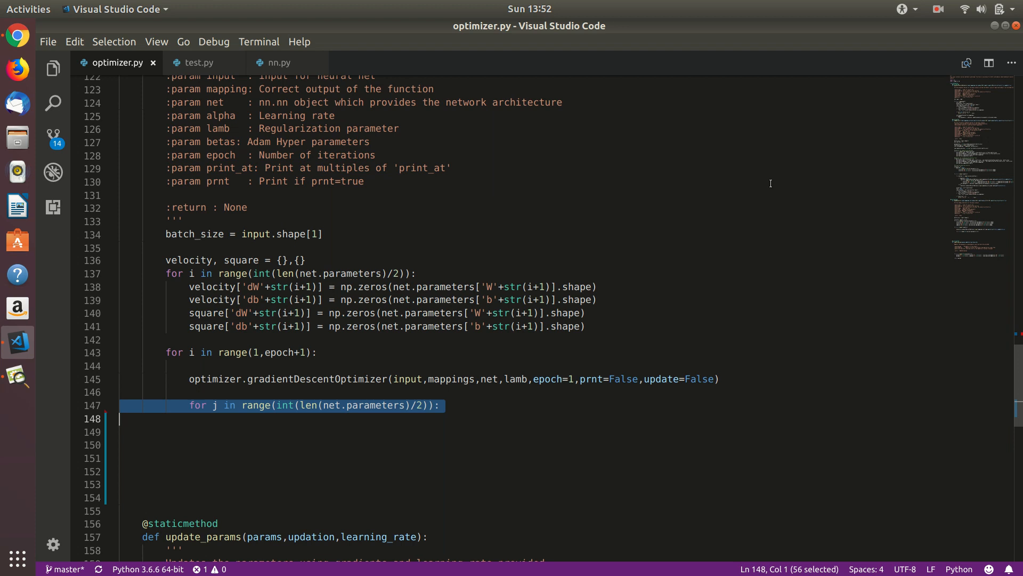
Step: Update each layer's velocity dW/db from net.grads with betas[0], and square with betas[1]
text(velocity['dW'+str(j+1)] = betas[0]*velocity['dW'+str(j+1)] + (1-betas[0])*net.grads['dW'+str(j+1)])
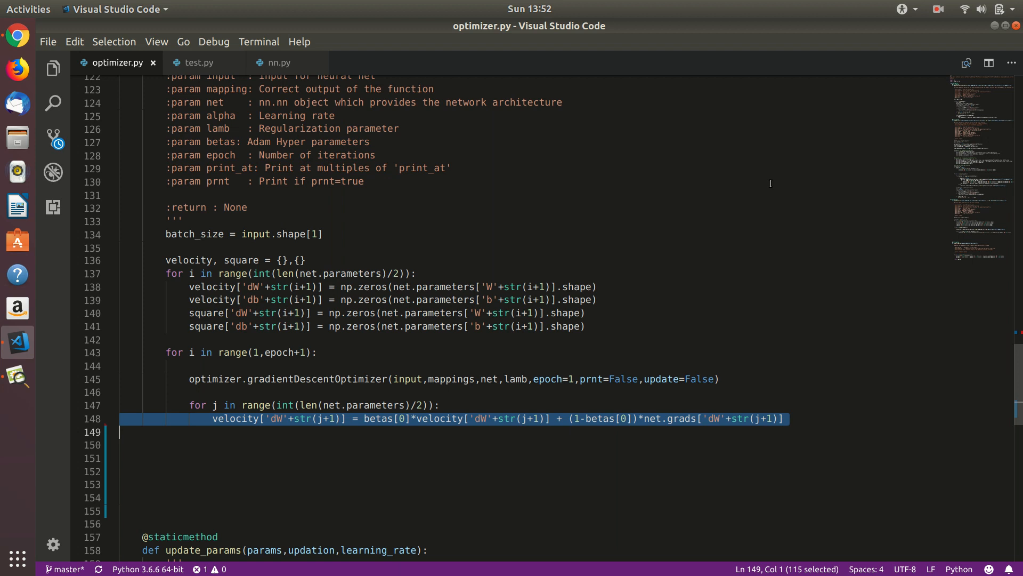
text(velocity['db'+str(j+1)] = betas[0]*velocity['db'+str(j+1)] + (1-betas[0])*net.grads['db'+str(j+1)])
click(479, 458)
text(square['db'+str(j+1)] = betas[1]*square['db'+str(j+1)] + (1-betas[1])*np.power(net.grads['db'+str(j+1)],2))
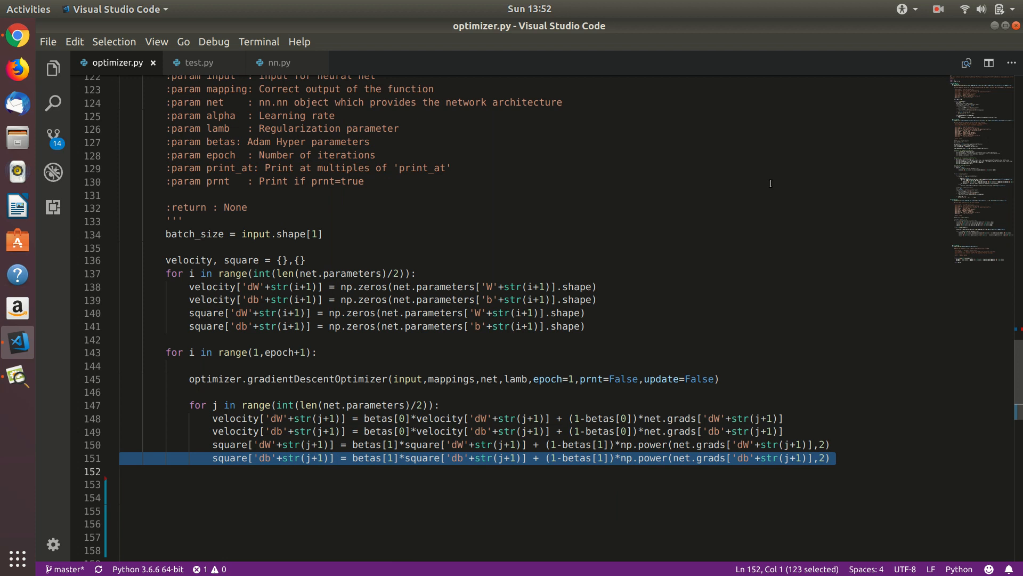
mouse_move(472, 157)
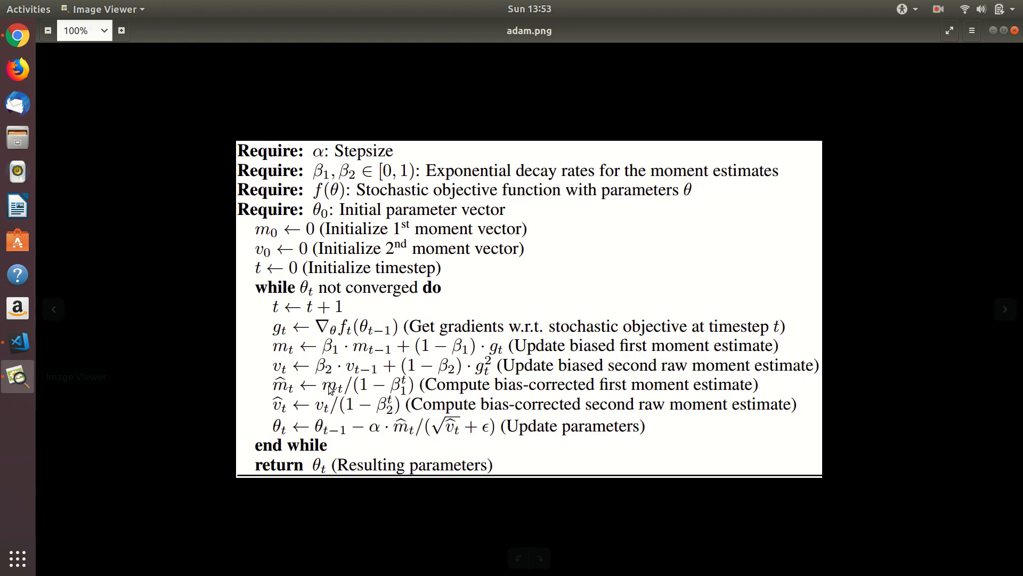
mouse_move(421, 436)
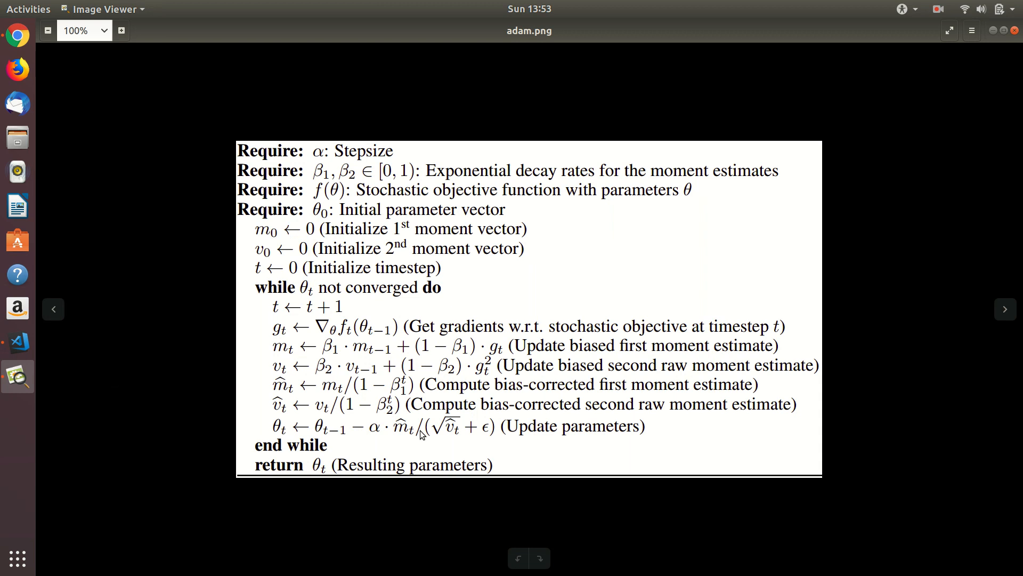
mouse_move(395, 395)
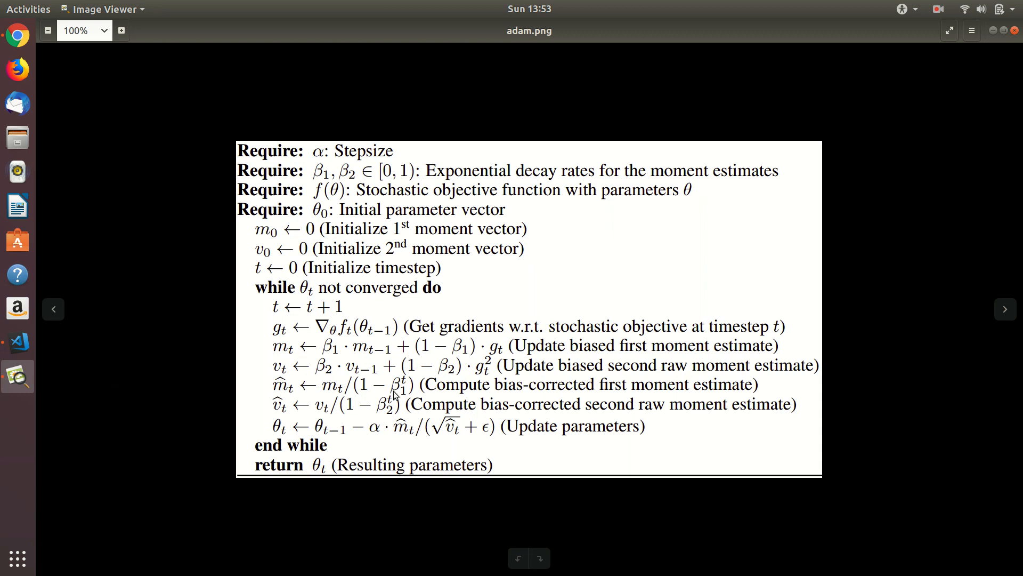
mouse_move(993, 31)
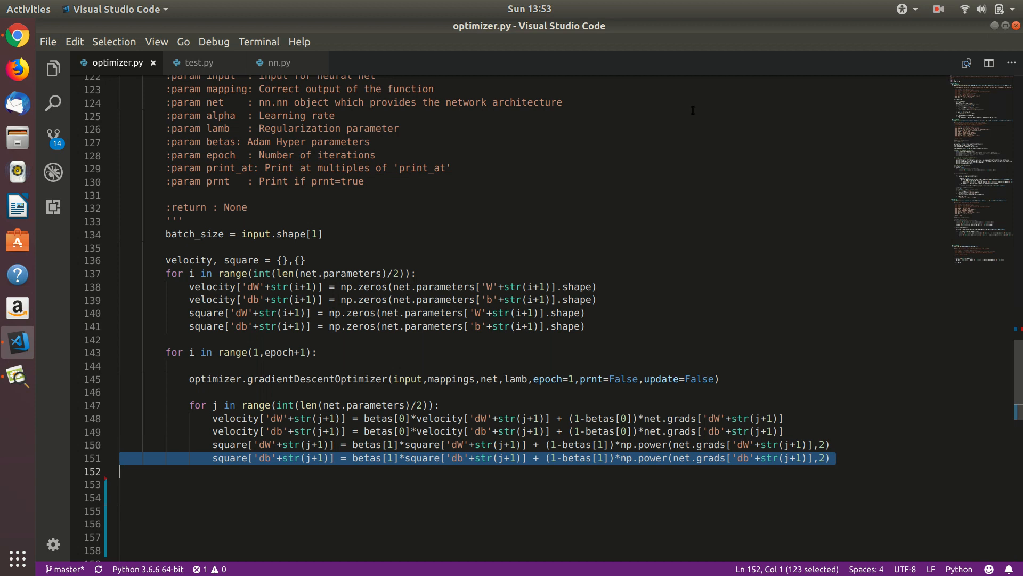
Step: Add update = {} and a layer loop, briefly checking the Adam pseudocode image
text(update = {})
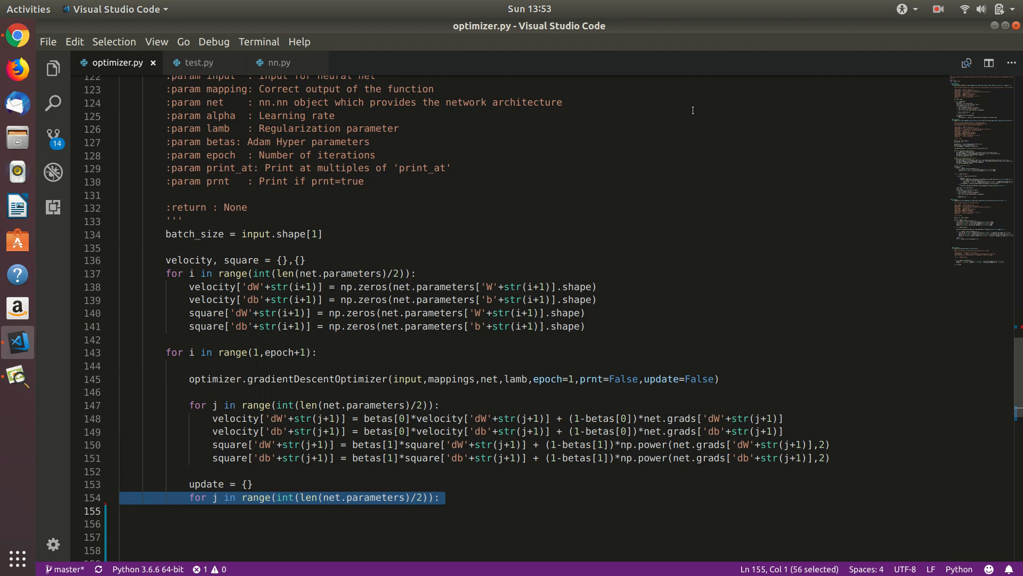
scroll(down, 3)
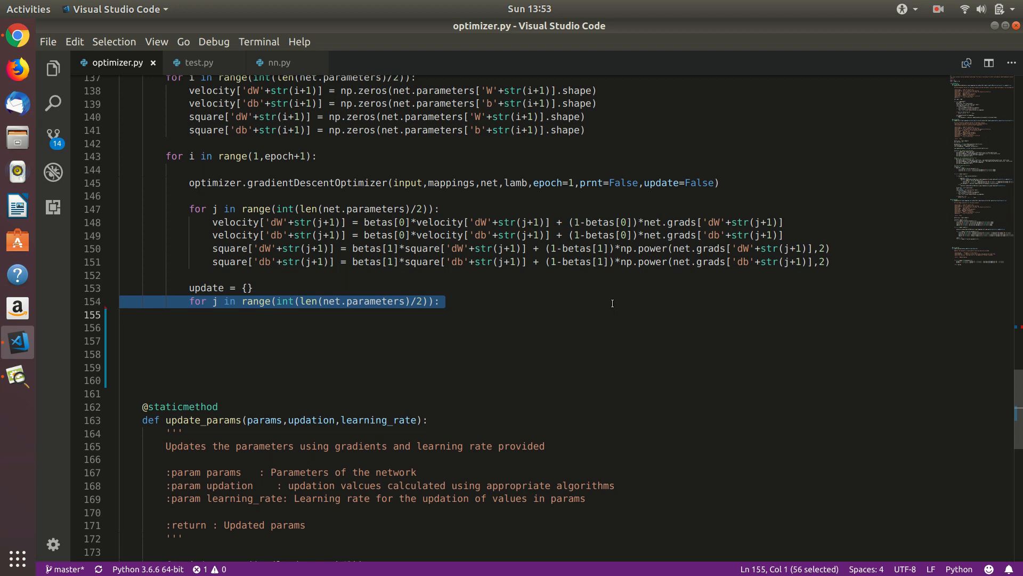
mouse_move(6, 357)
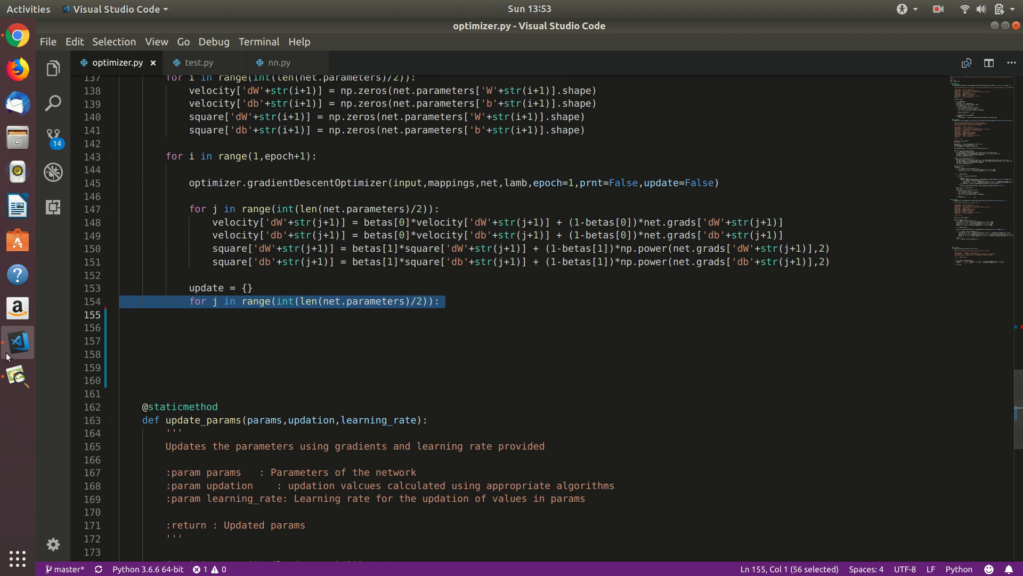
mouse_move(17, 377)
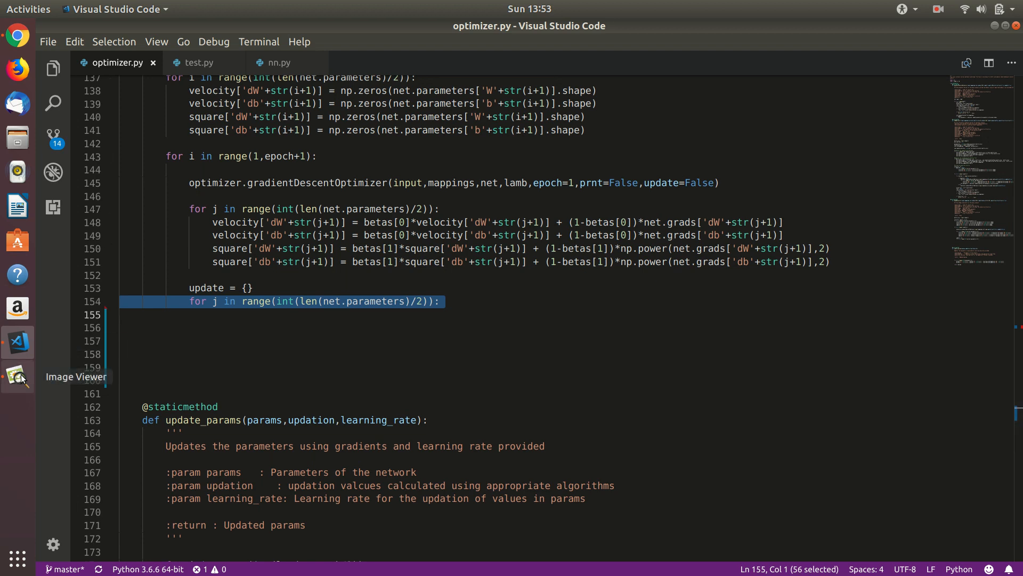
click(17, 375)
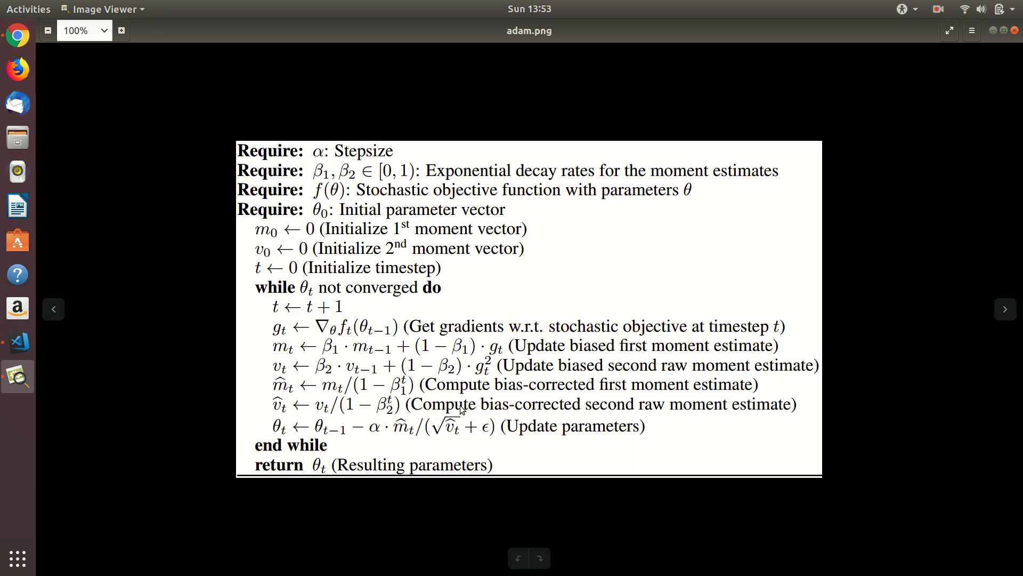
mouse_move(988, 36)
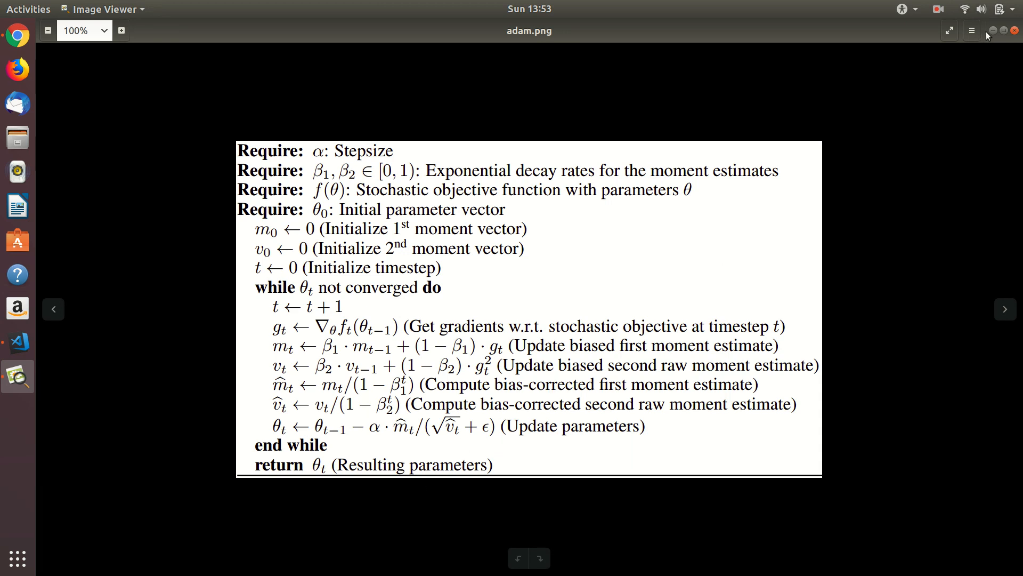
click(17, 341)
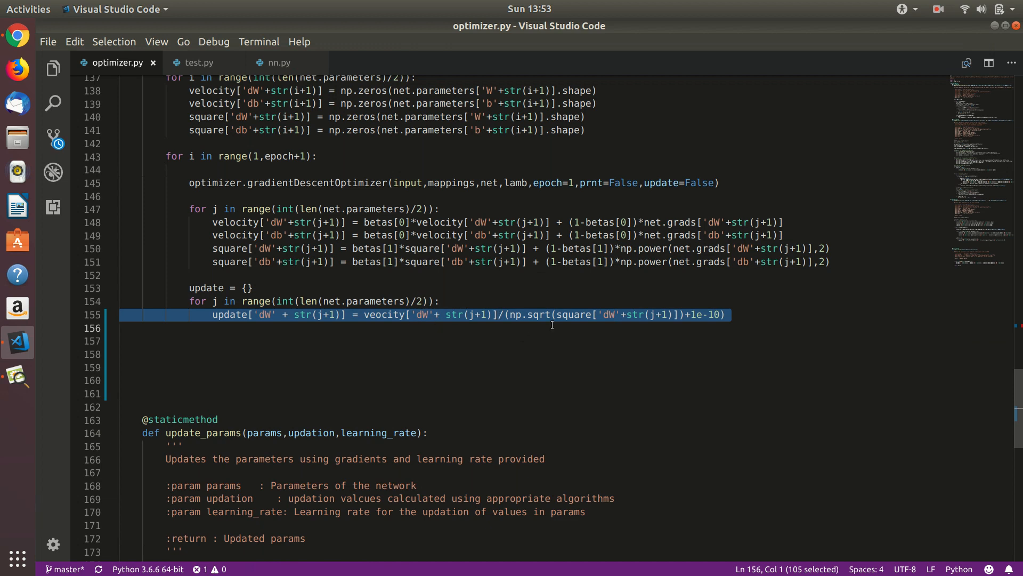
mouse_move(604, 249)
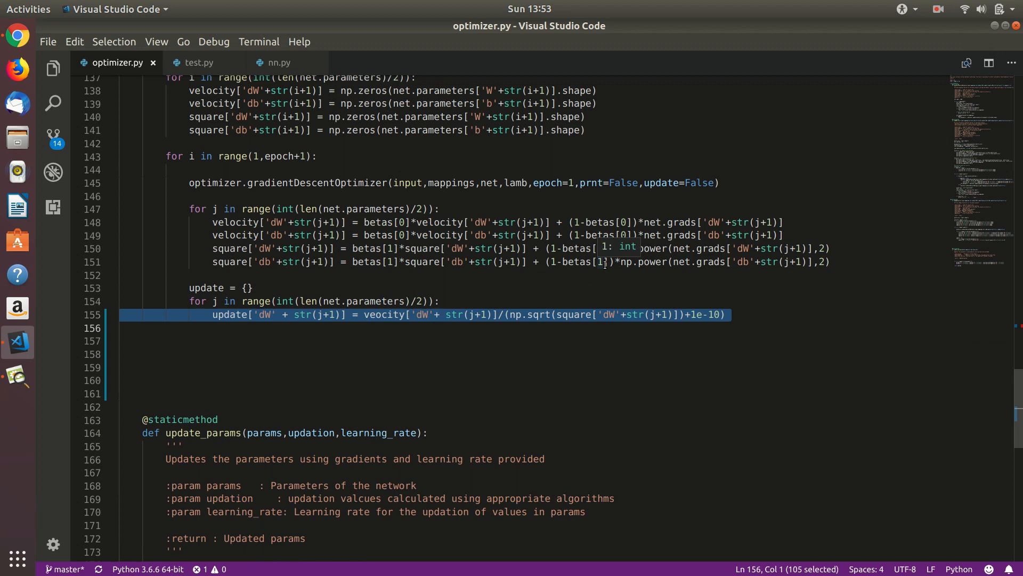
mouse_move(471, 339)
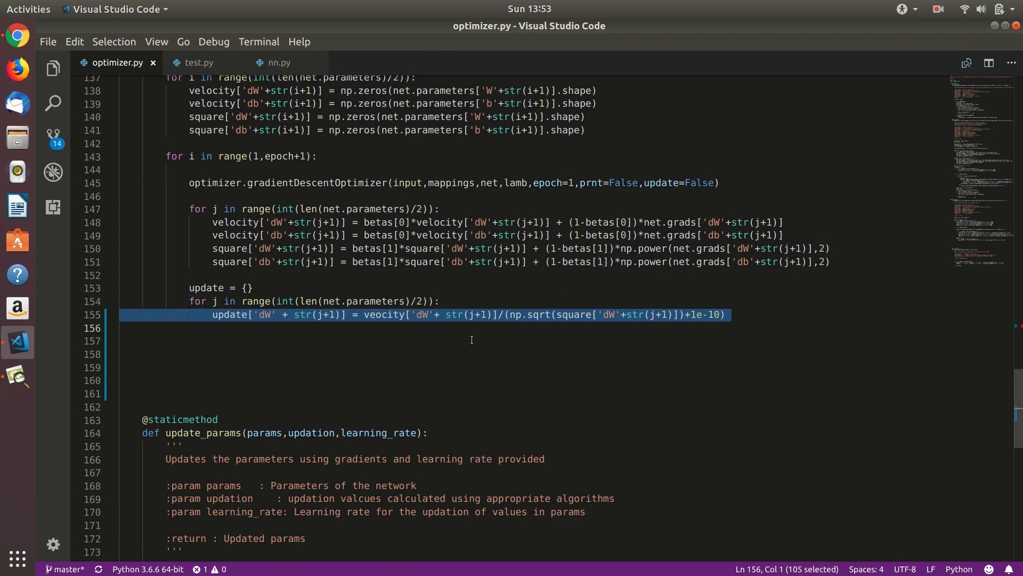
Step: Add the db update, apply update_params with alpha, and start prediction = net.forward(input)
click(471, 339)
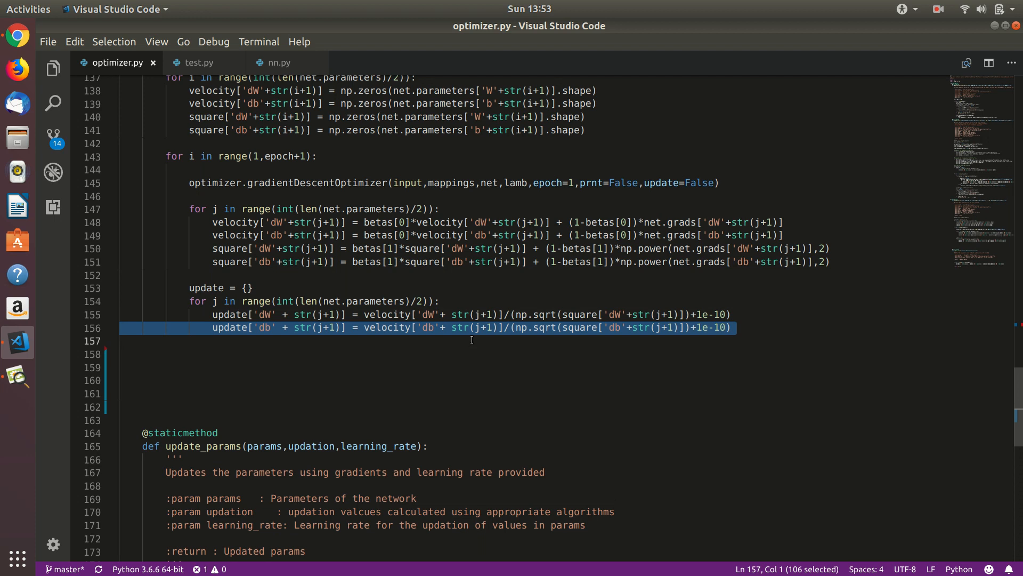
mouse_move(430, 337)
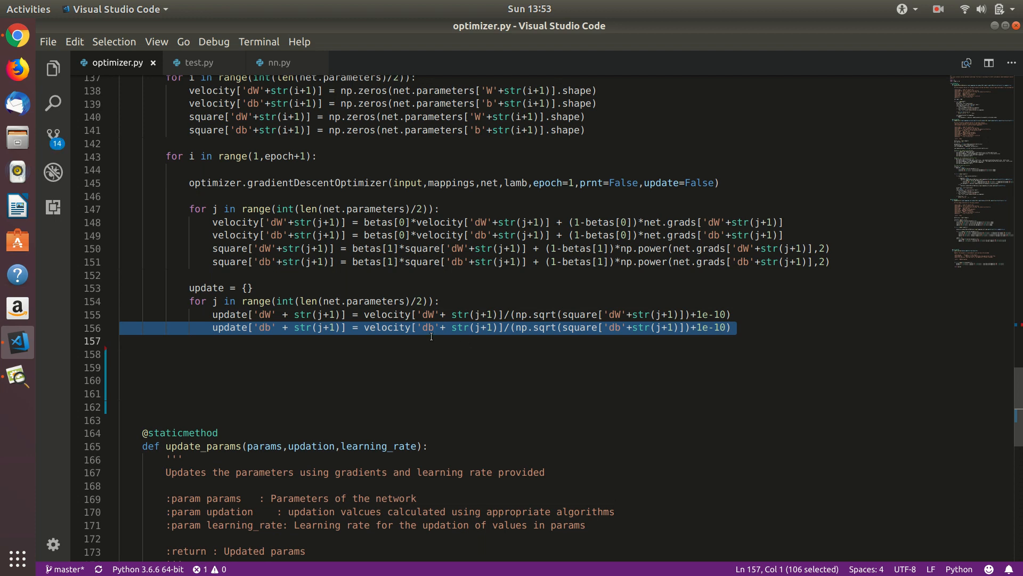
mouse_move(396, 354)
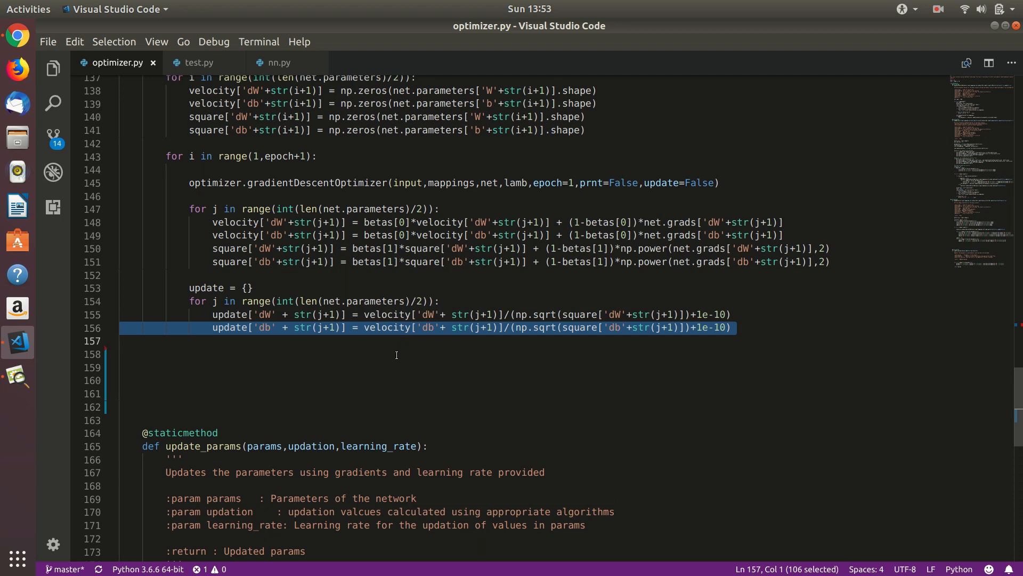
click(230, 446)
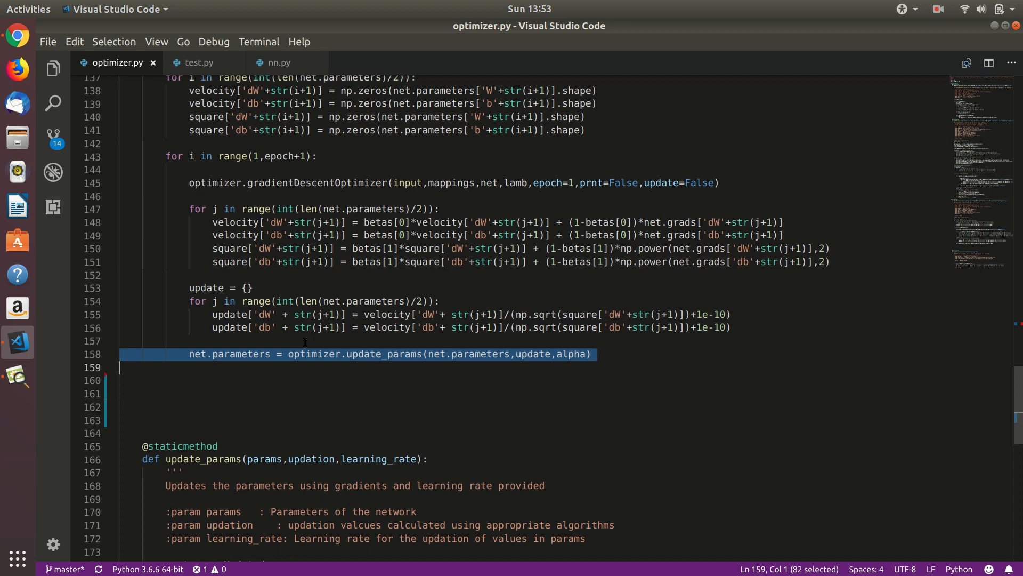
mouse_move(293, 401)
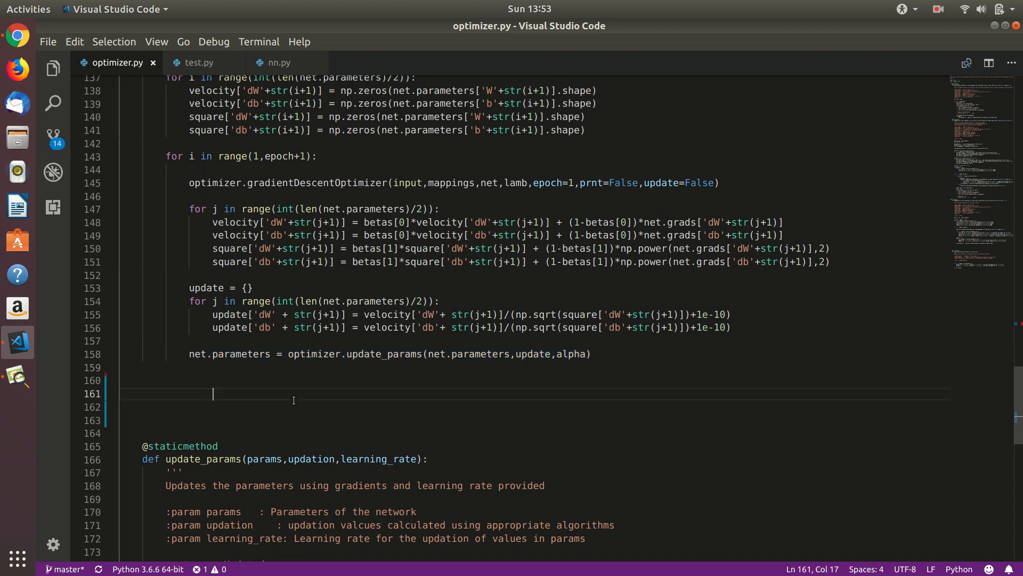
scroll(down, 3)
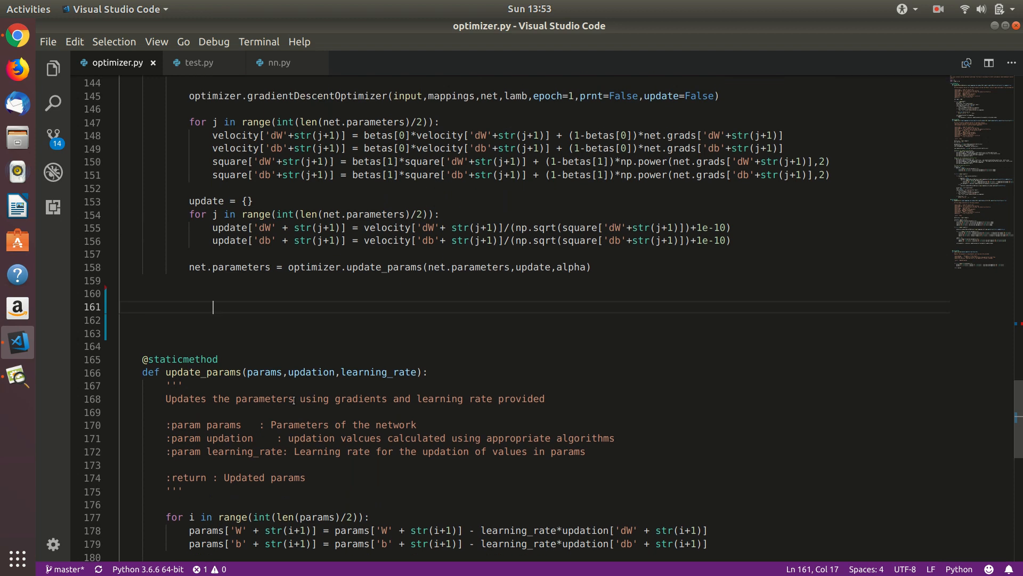
text(prediction = net.forward(input))
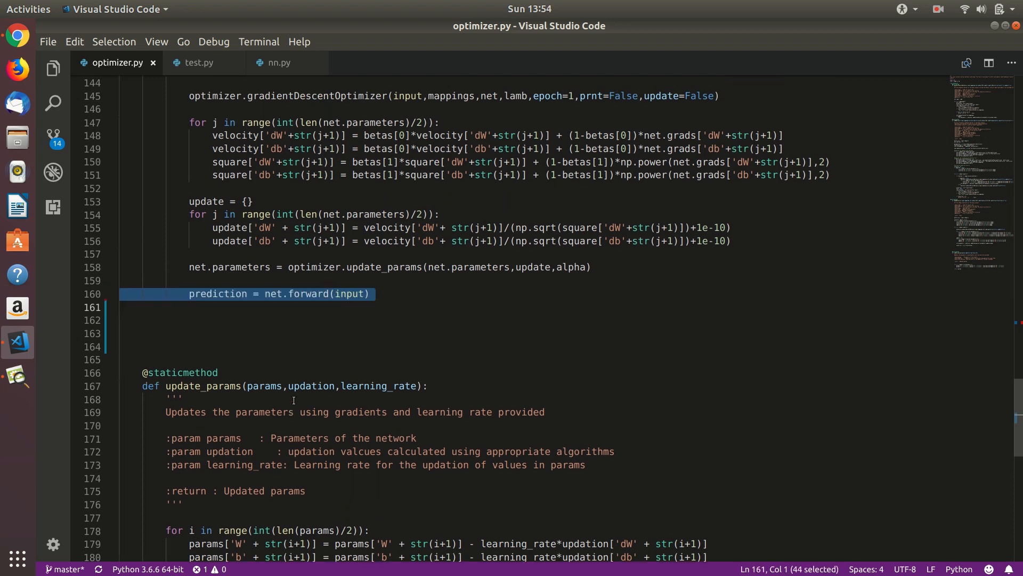
Step: Compute loss via CrossEntropyLoss or MSELoss and print 'Loss at' every print_at epochs
text(loss = None)
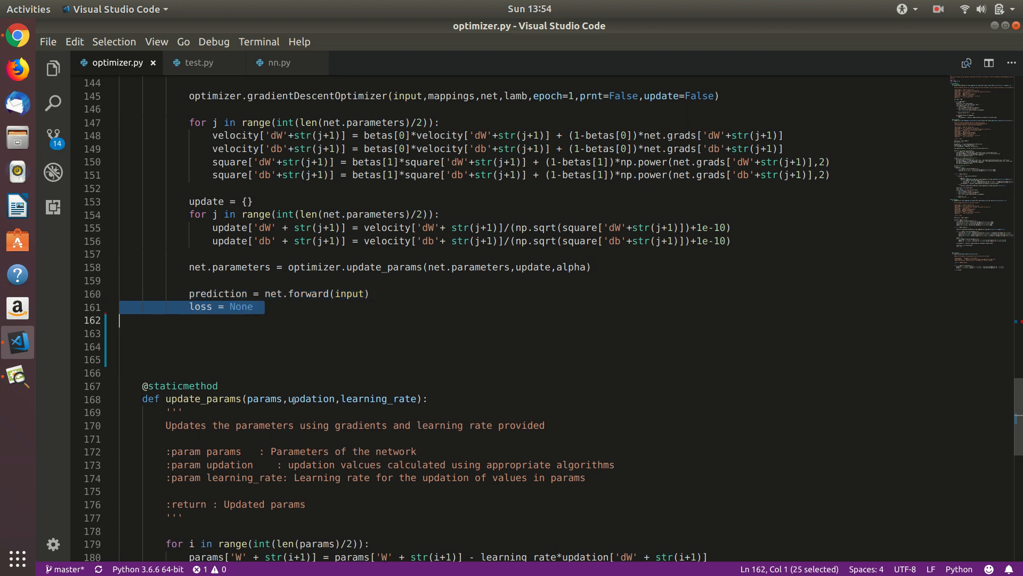
text(loss_function = net.cost_function.lower())
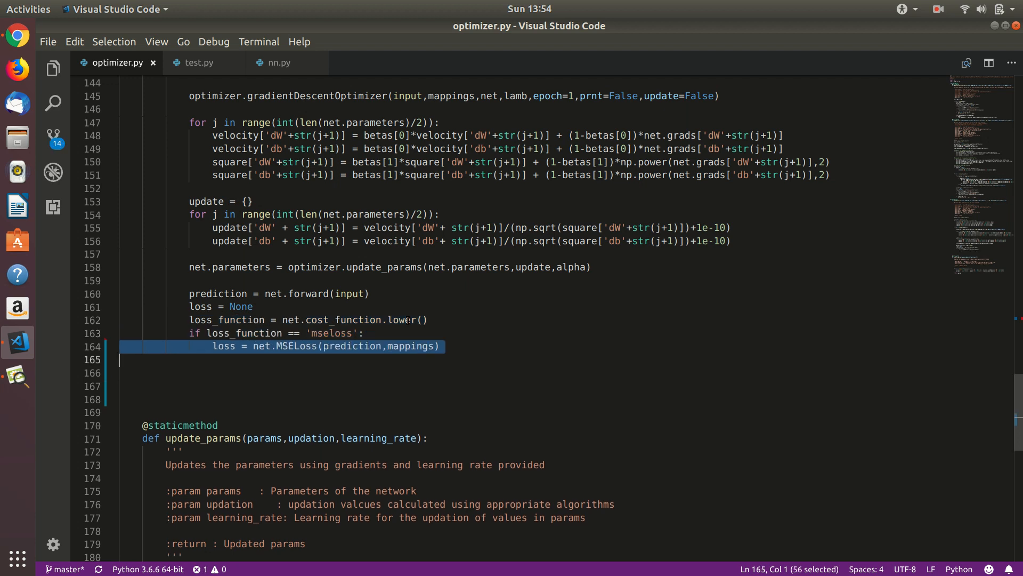
text(if loss_function == 'crossentropyloss':)
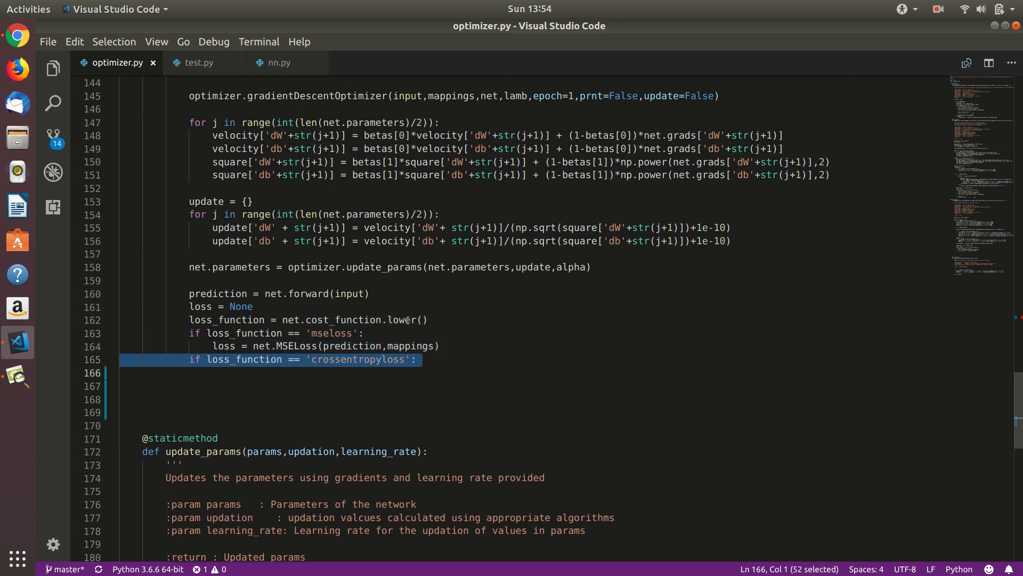
text(loss = net.CrossEntropyLoss(prediction,mappings))
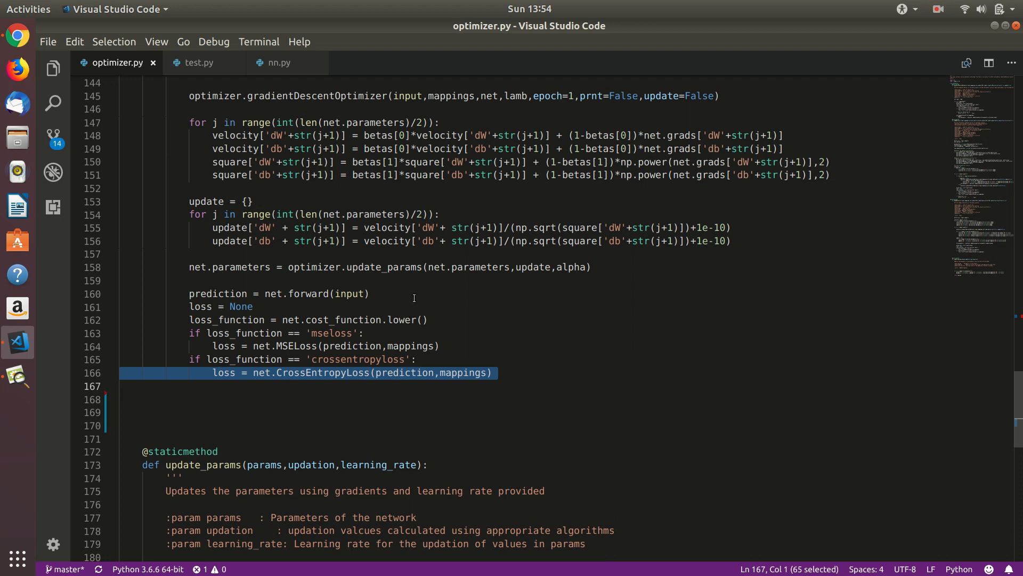
text(if i%print_at == 0:)
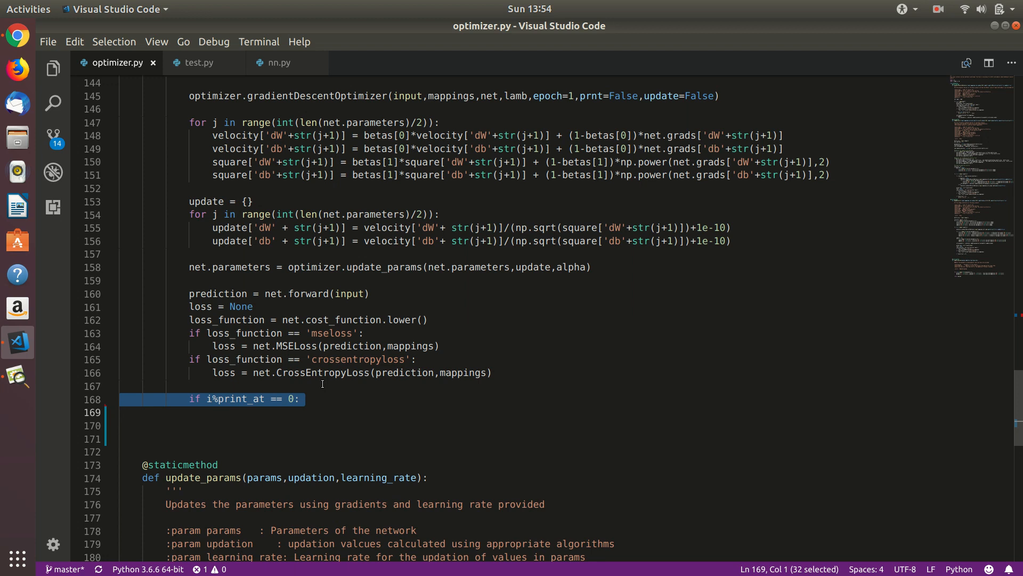
text(print('Loss at ', i , ' ' , loss))
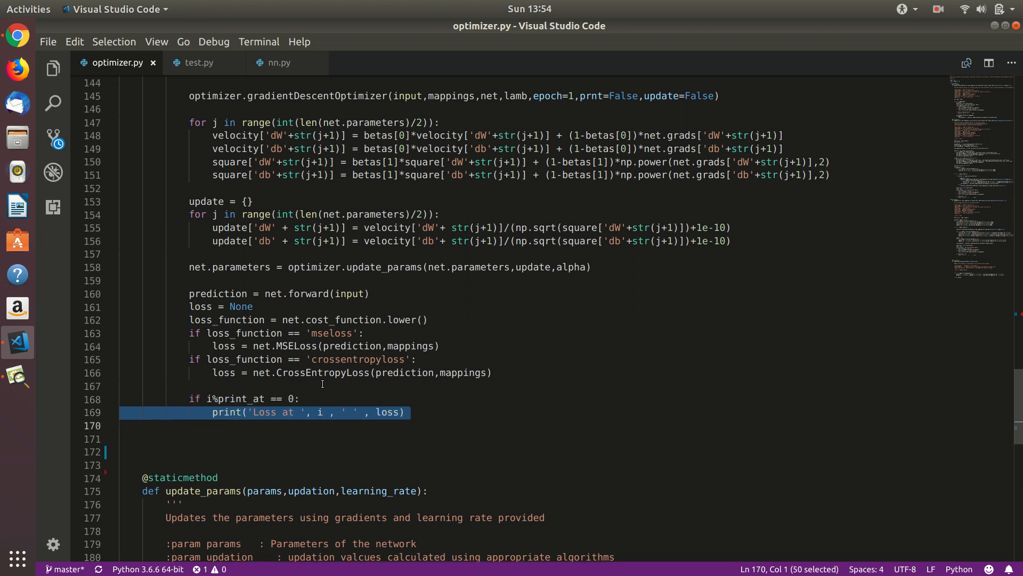
mouse_move(310, 396)
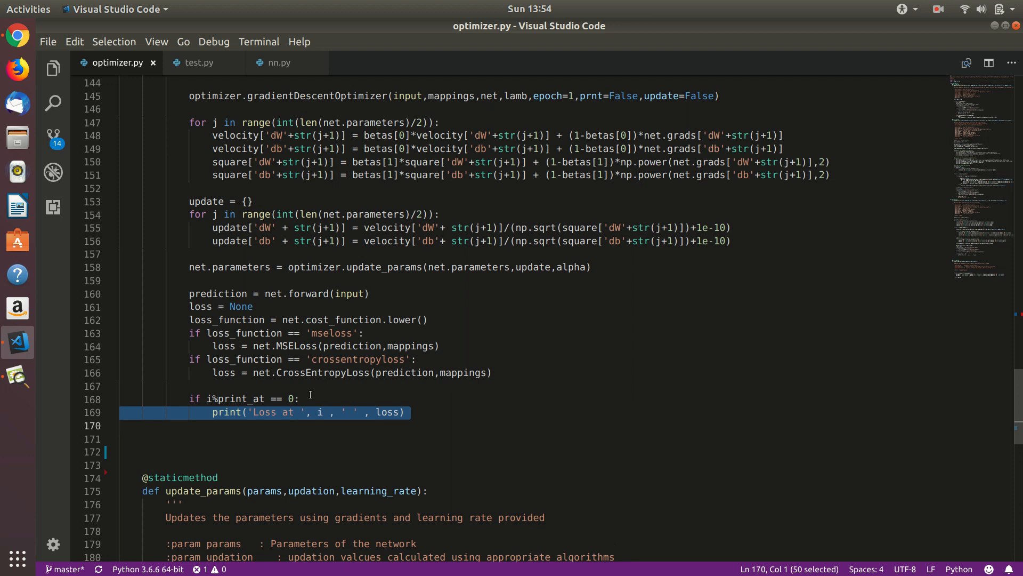
scroll(up, 3)
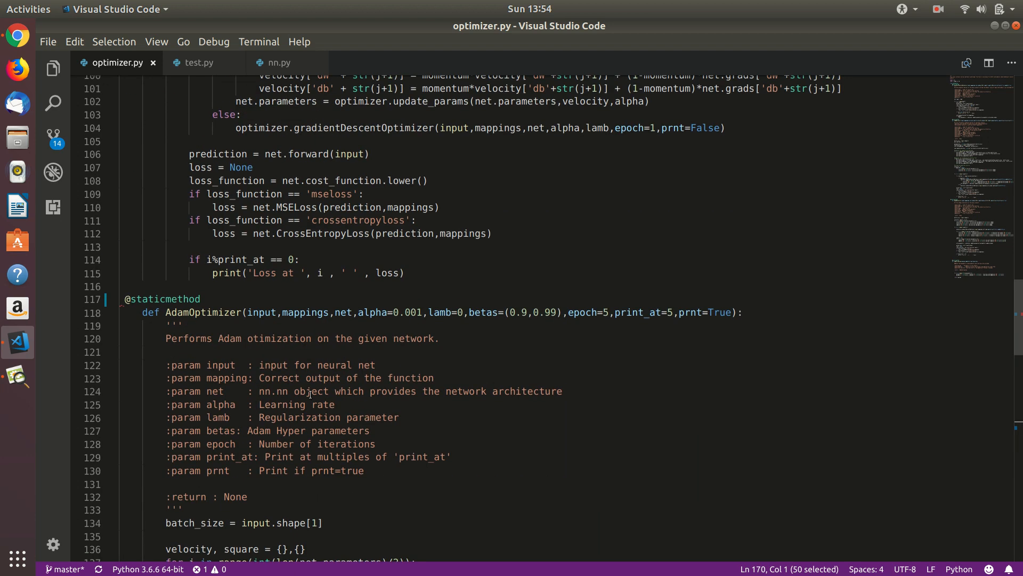
click(144, 299)
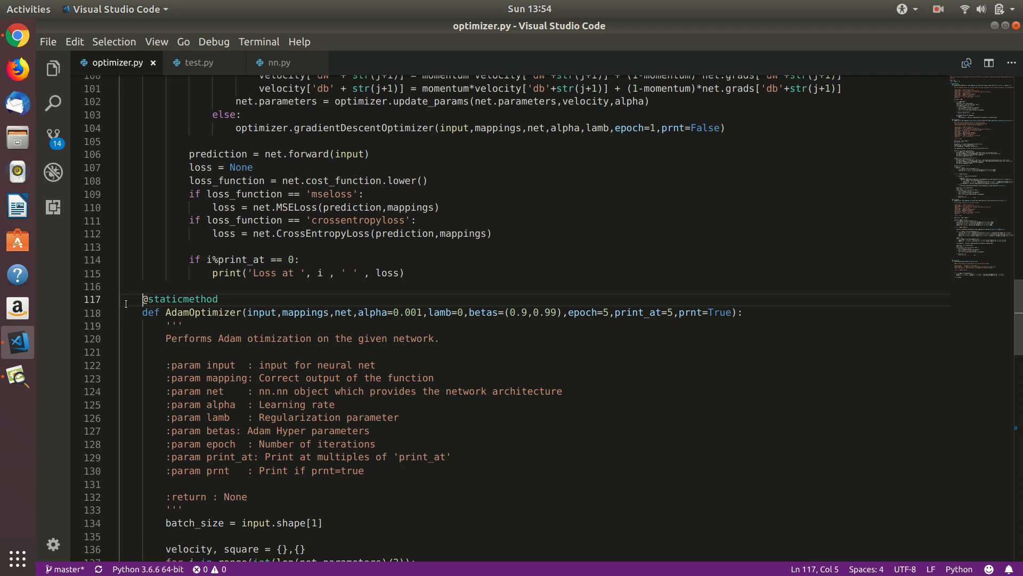
mouse_move(201, 73)
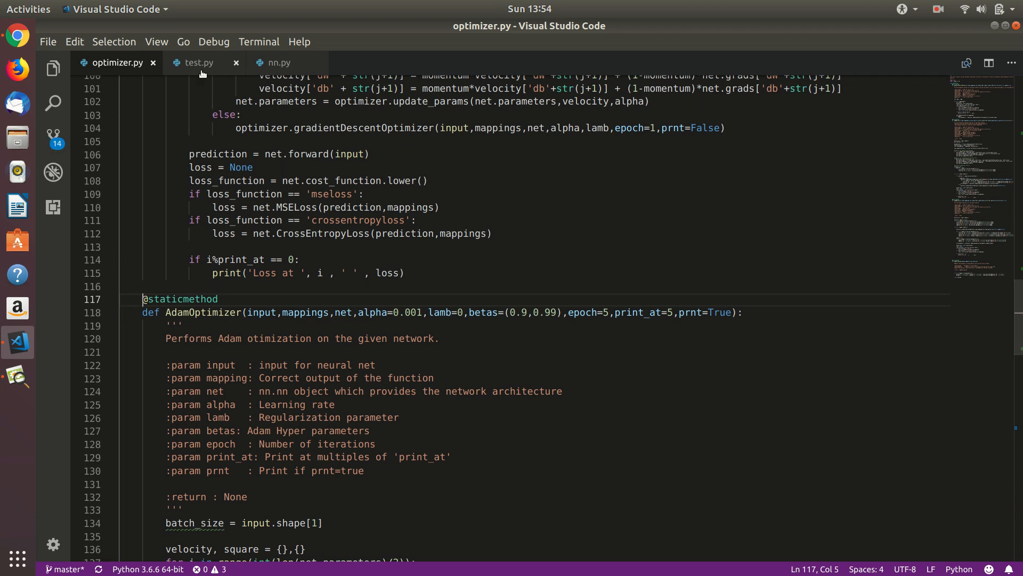
Step: Switch to test.py and review its AdamOptimizer classification and regression test runs
click(195, 62)
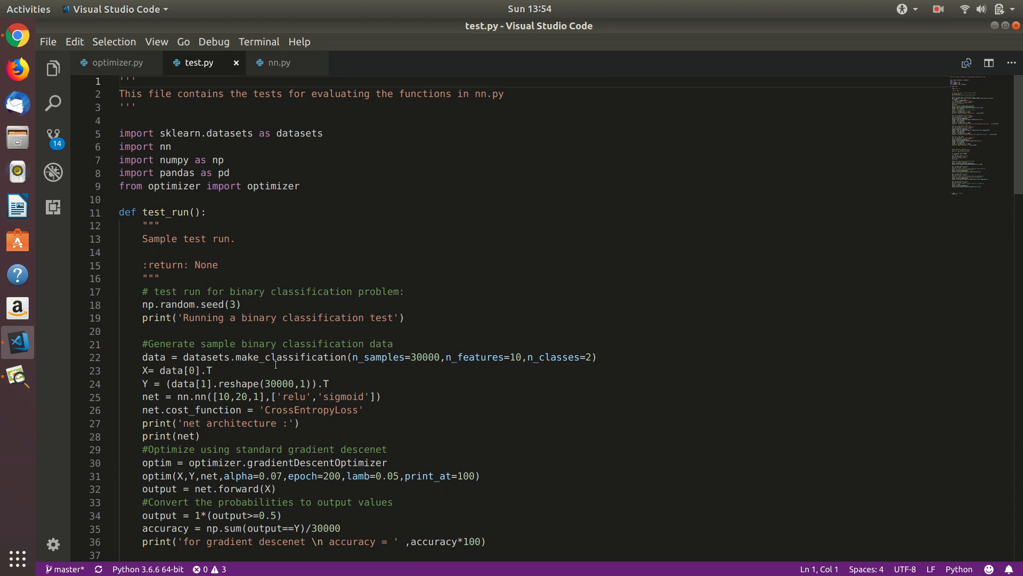
scroll(down, 3)
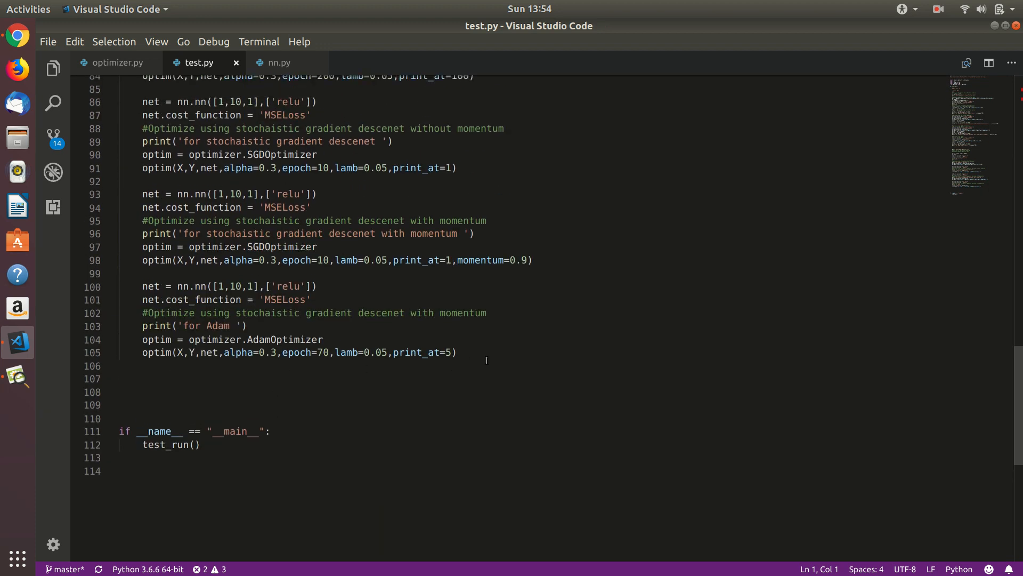
scroll(up, 3)
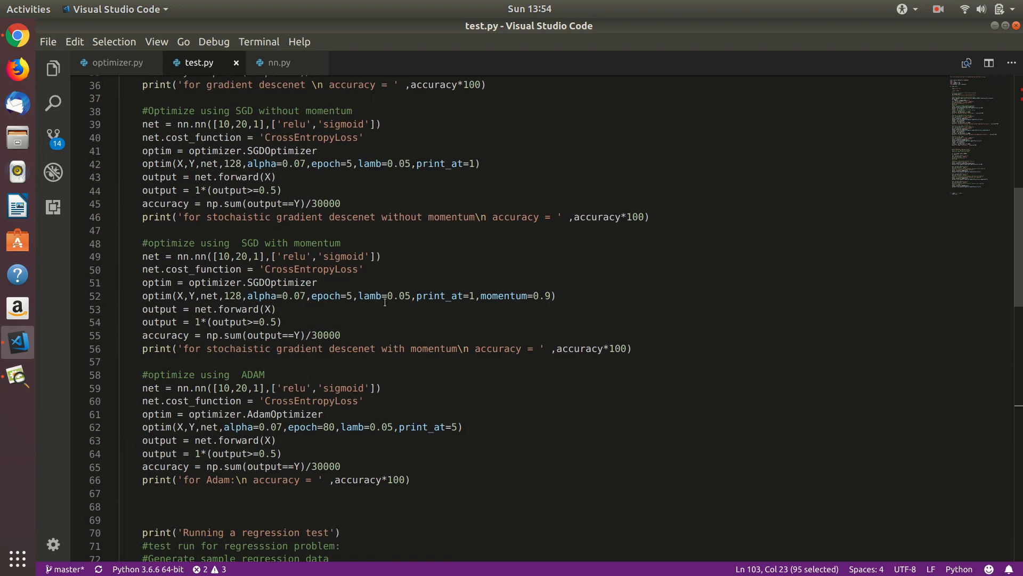
scroll(up, 3)
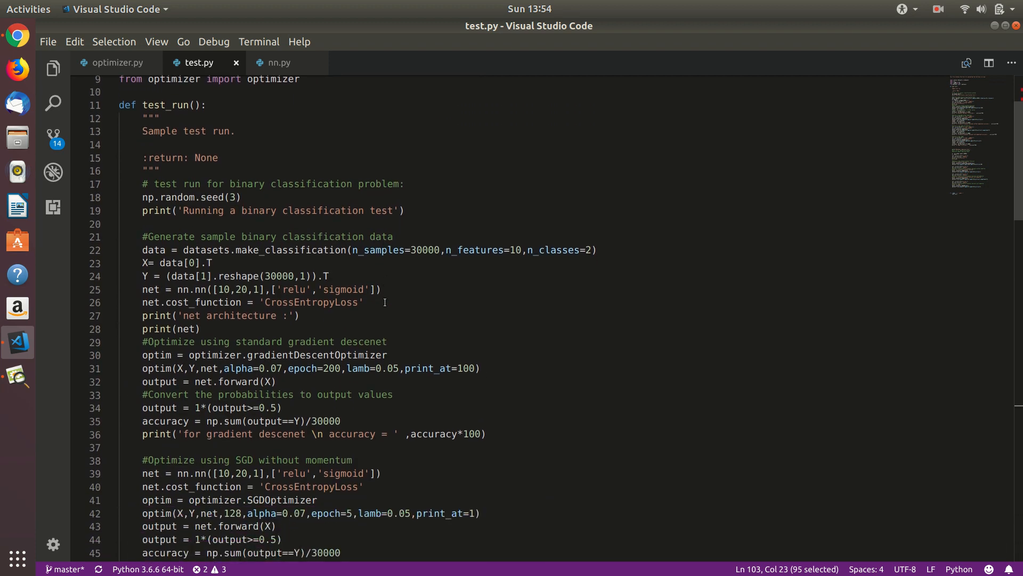
scroll(down, 3)
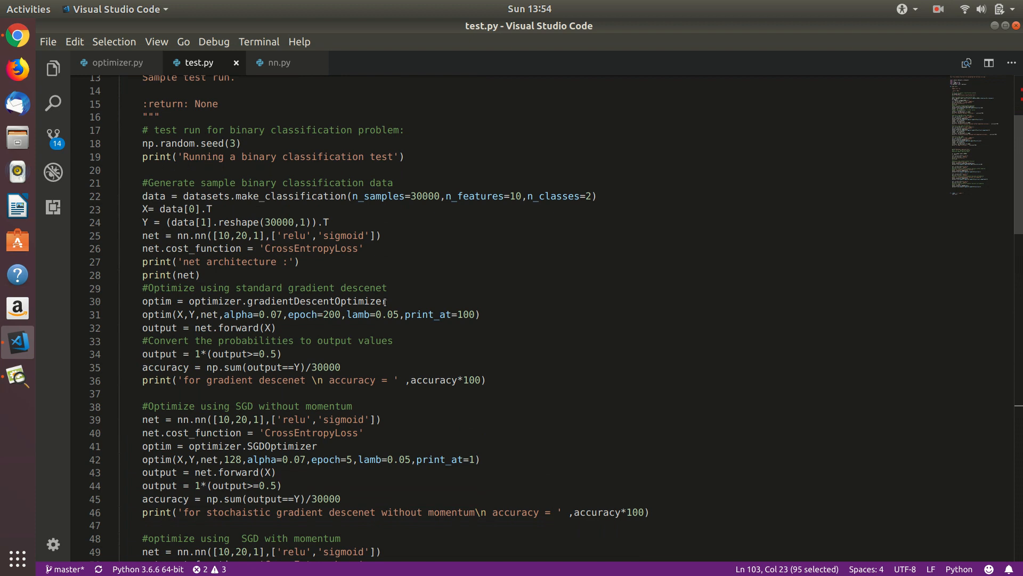
scroll(down, 3)
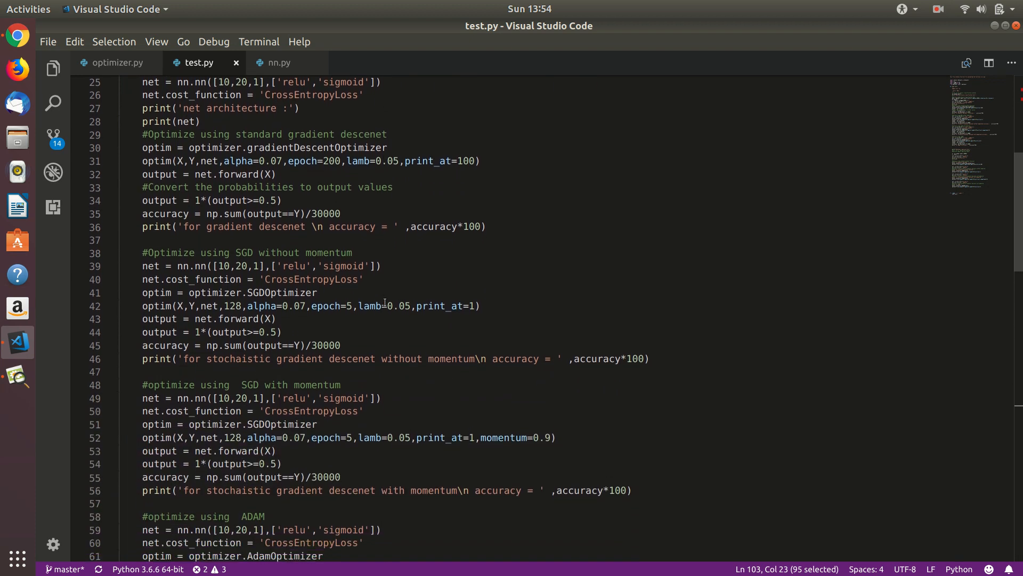
scroll(down, 3)
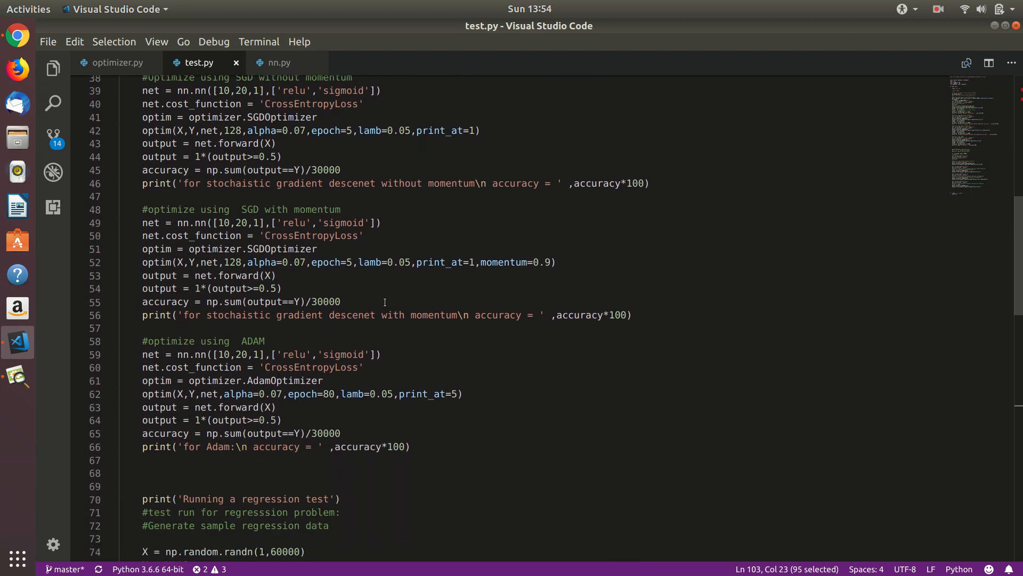
scroll(down, 3)
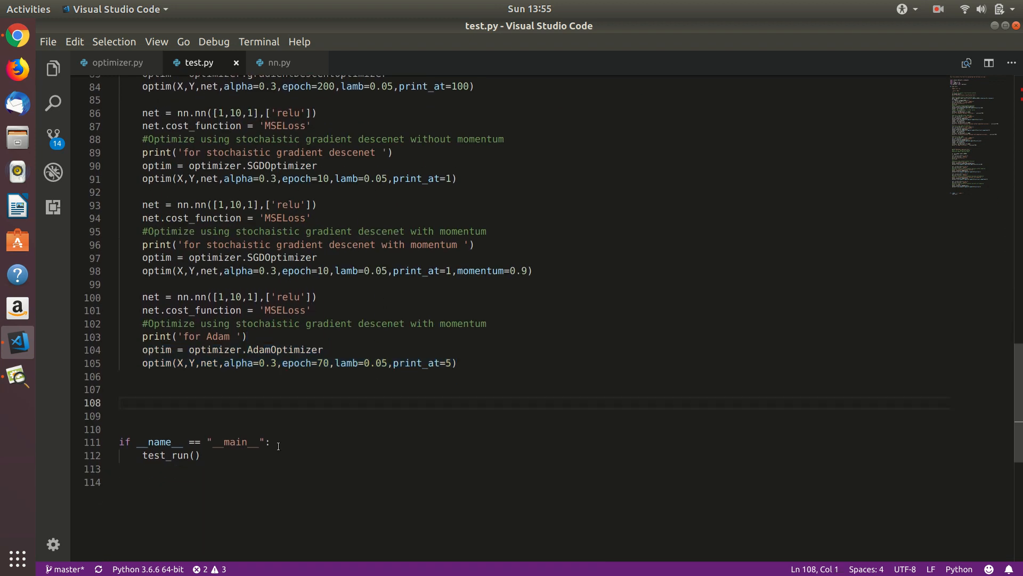
mouse_move(216, 350)
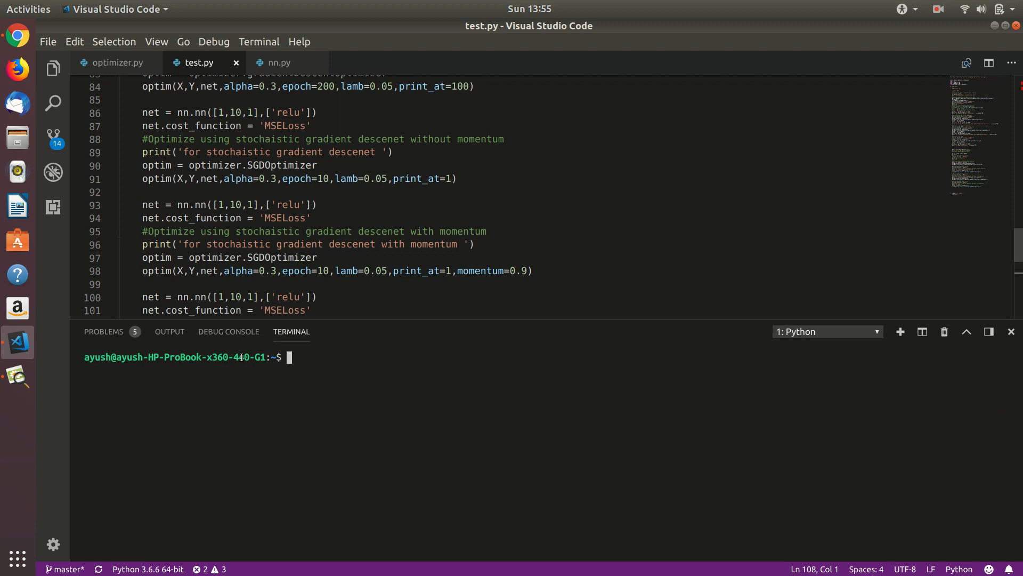
Step: Move into Desktop/Neo/src and run python3 test.py, which fails on missing sklearn
text(cd Desk)
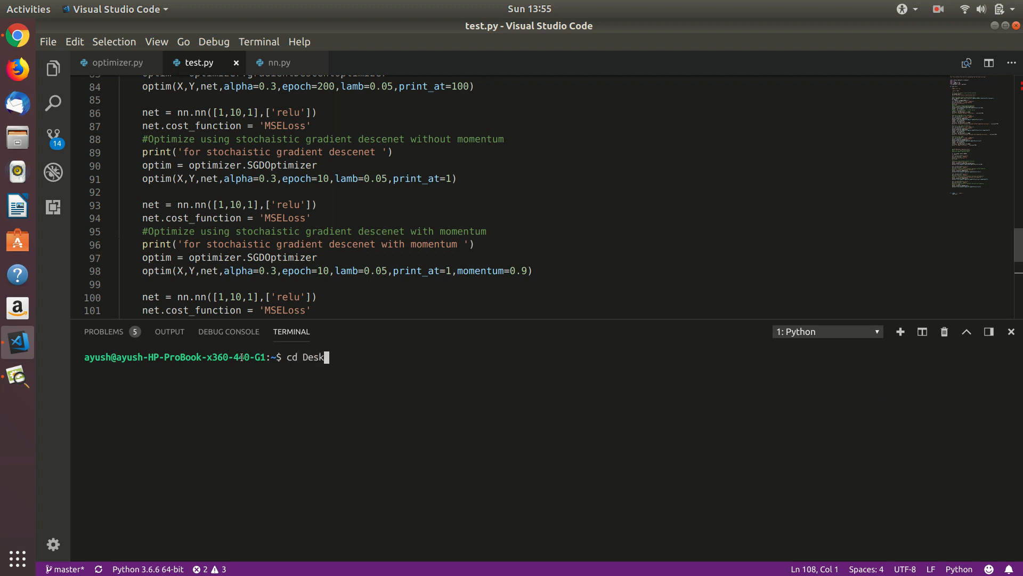
text(top/Neo)
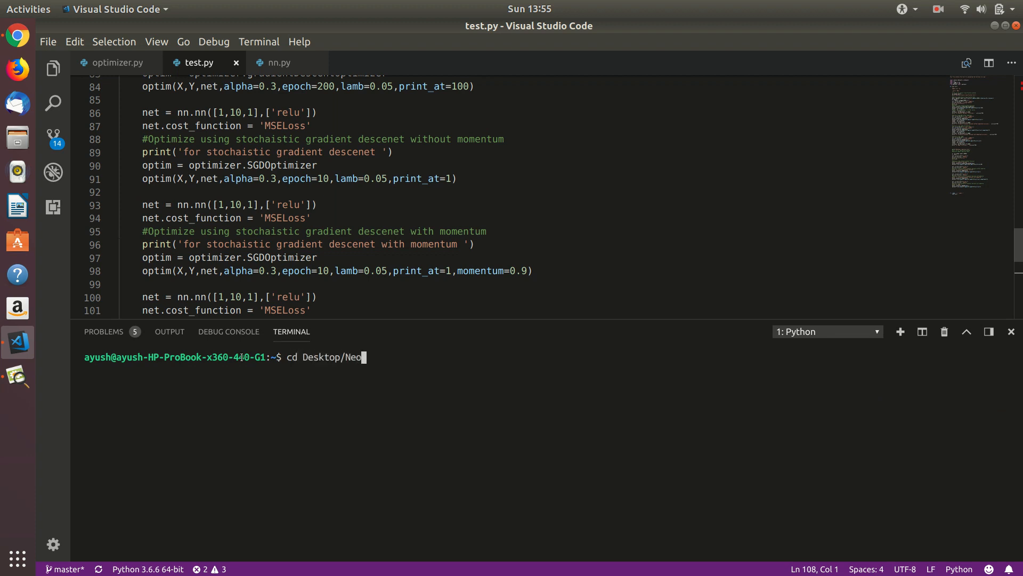
key(Return)
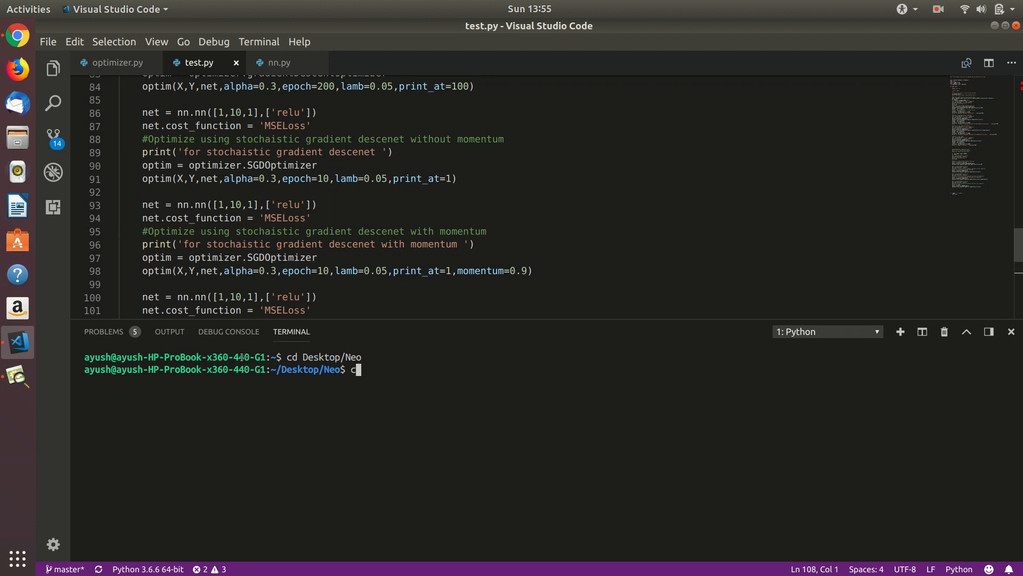
key(Return)
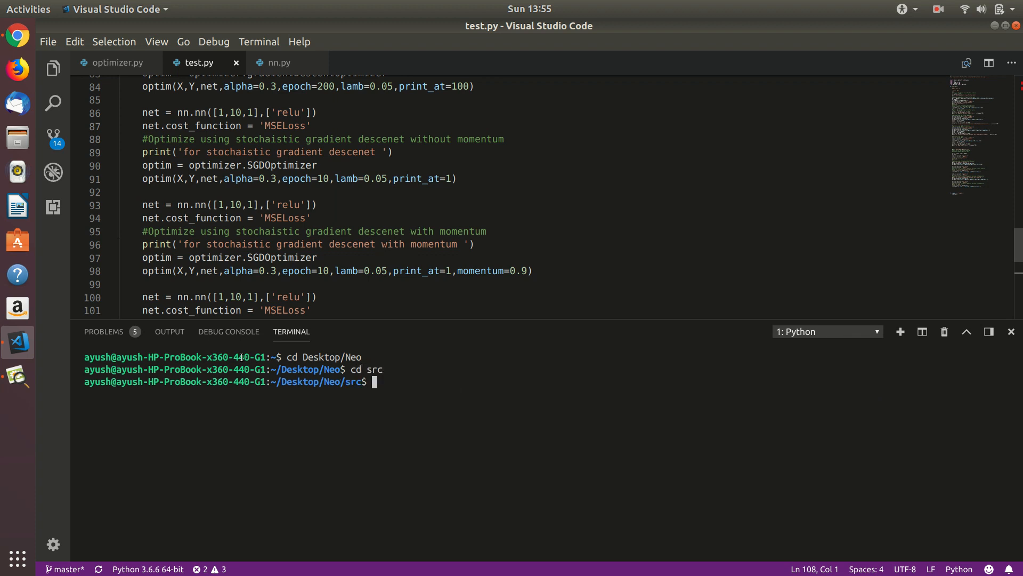
text(pytho)
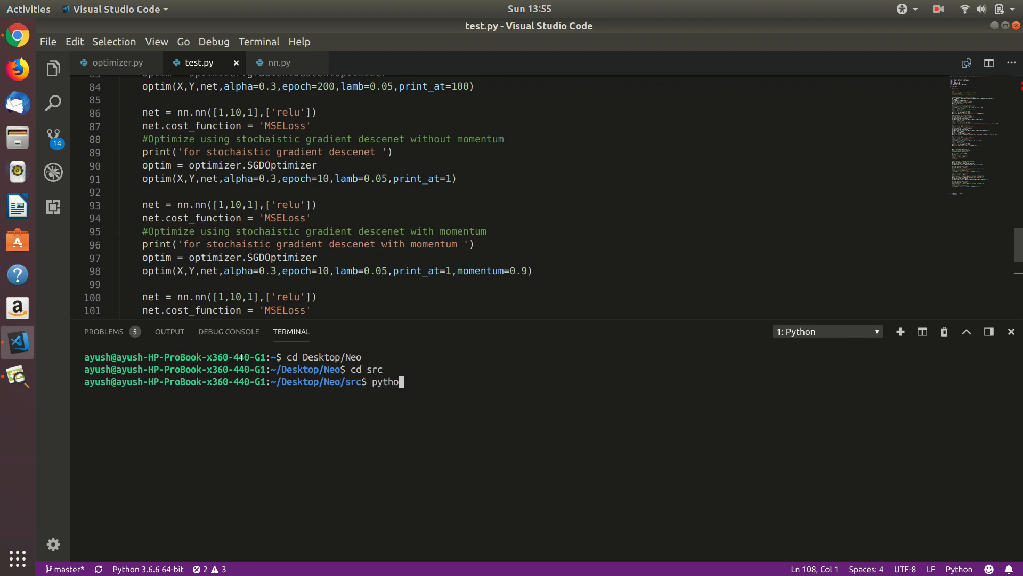
text(n3)
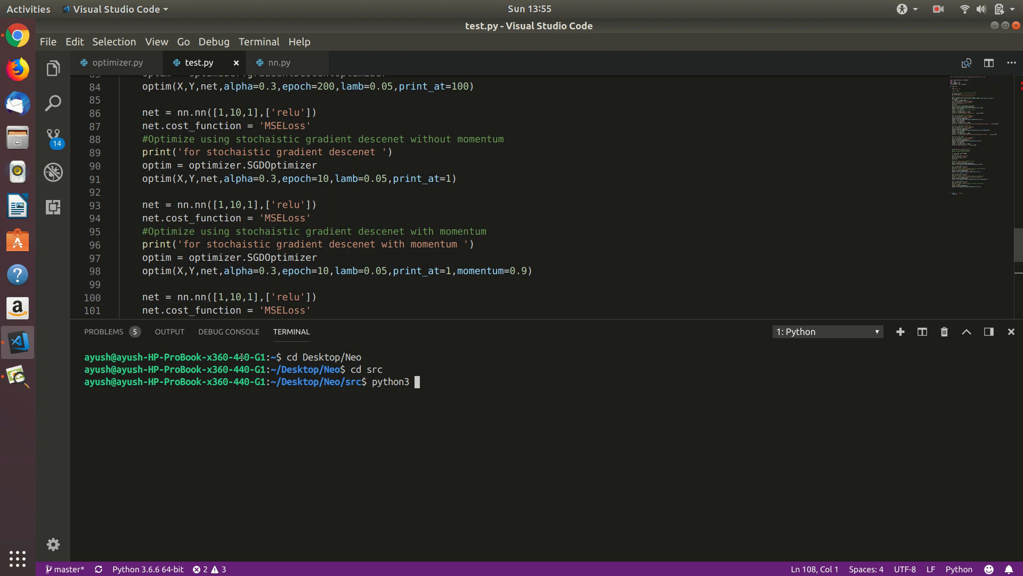
text(test.py)
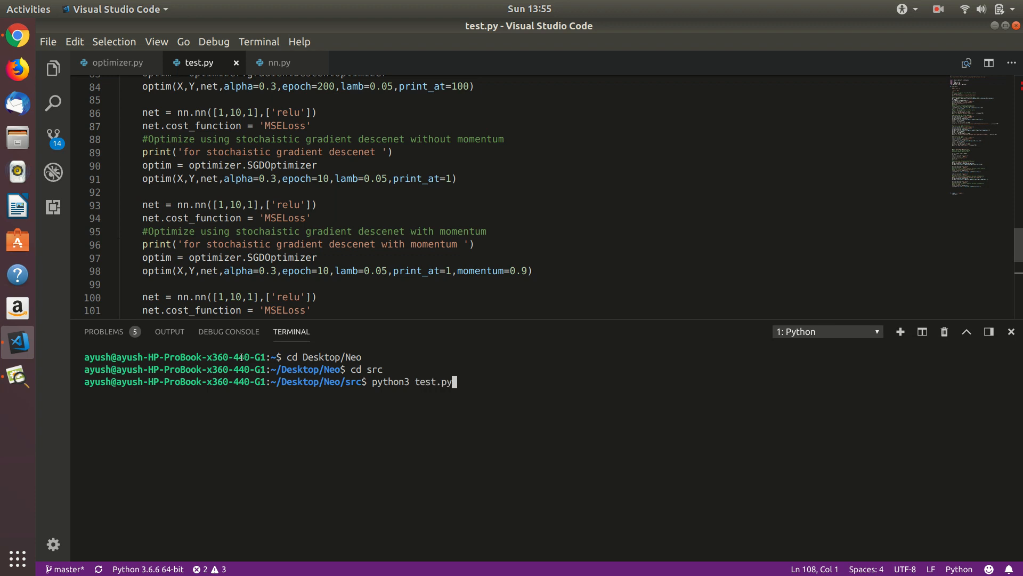
key(Return)
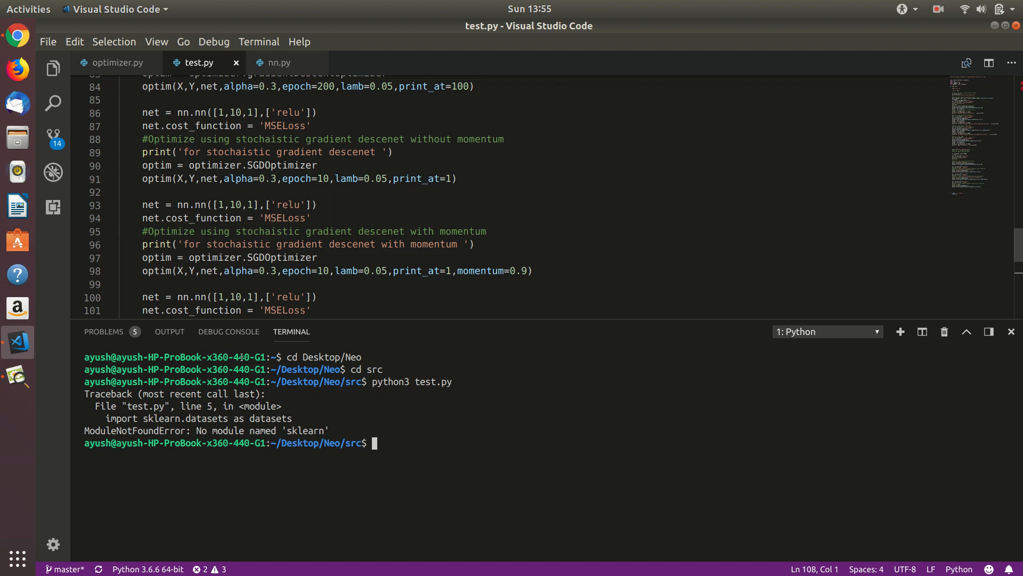
mouse_move(238, 243)
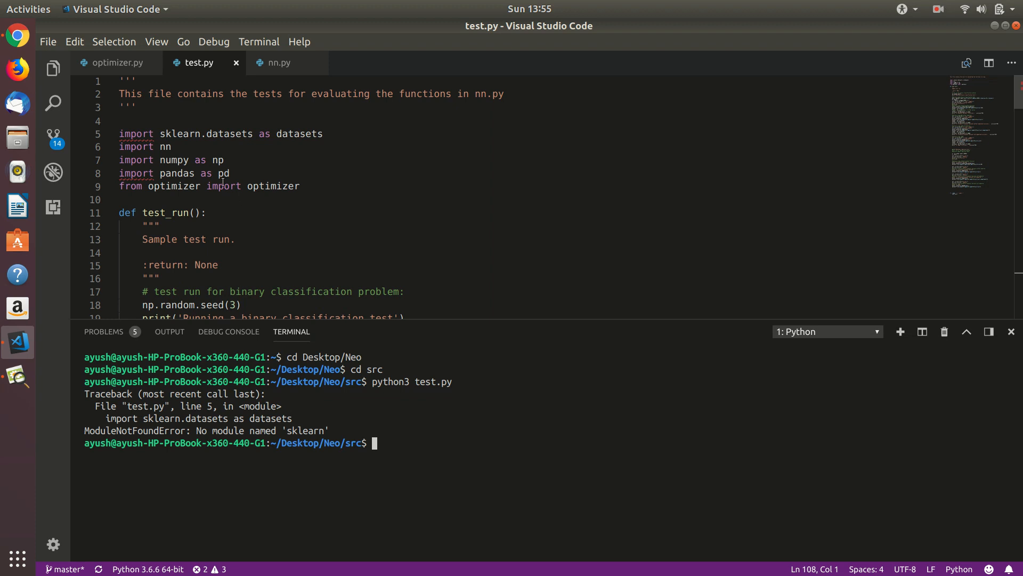
Step: Show optimizer.py while pip3 installs scikit-learn and pandas in the terminal
click(939, 8)
text(pip3 install pandas)
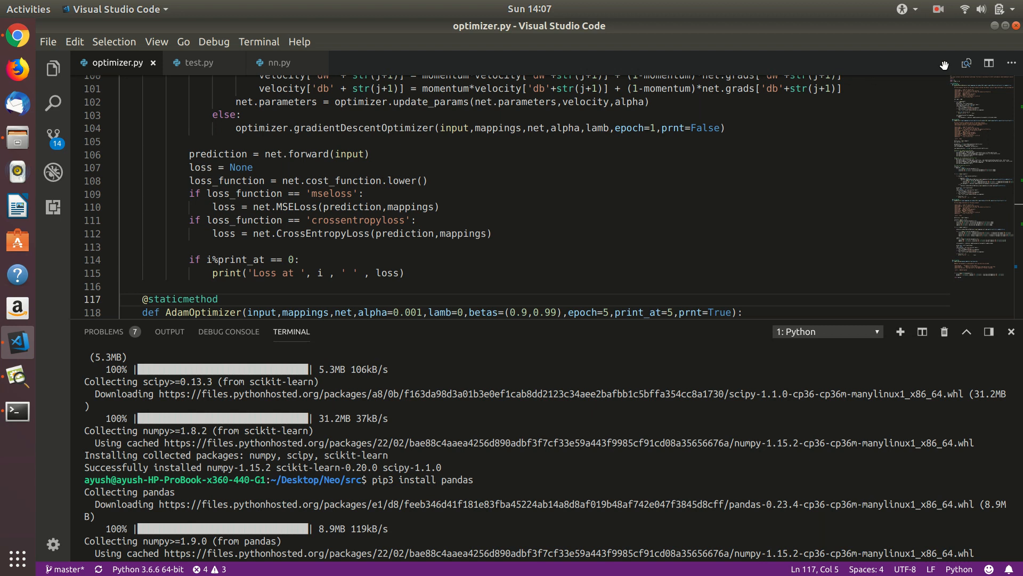
click(937, 9)
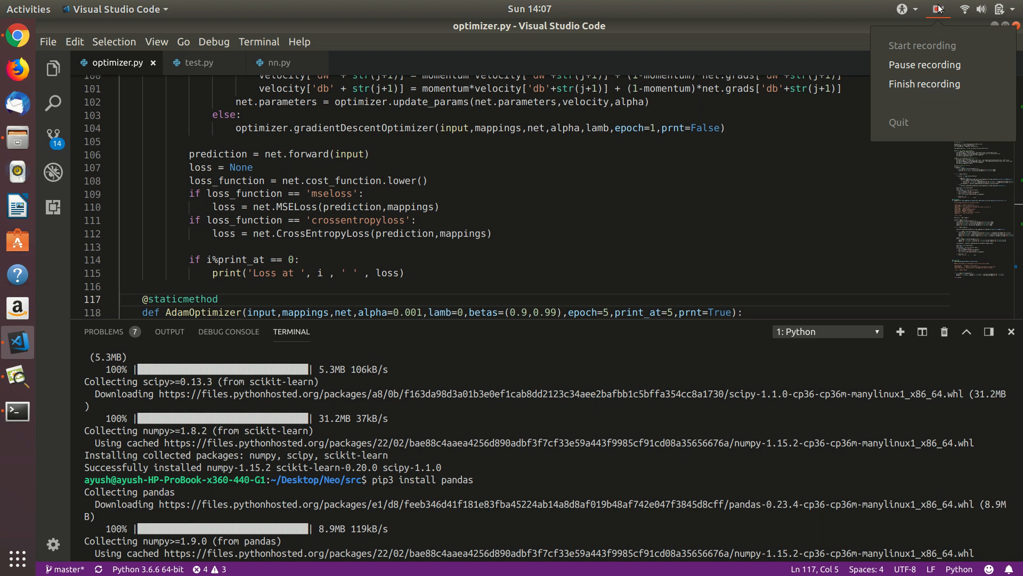